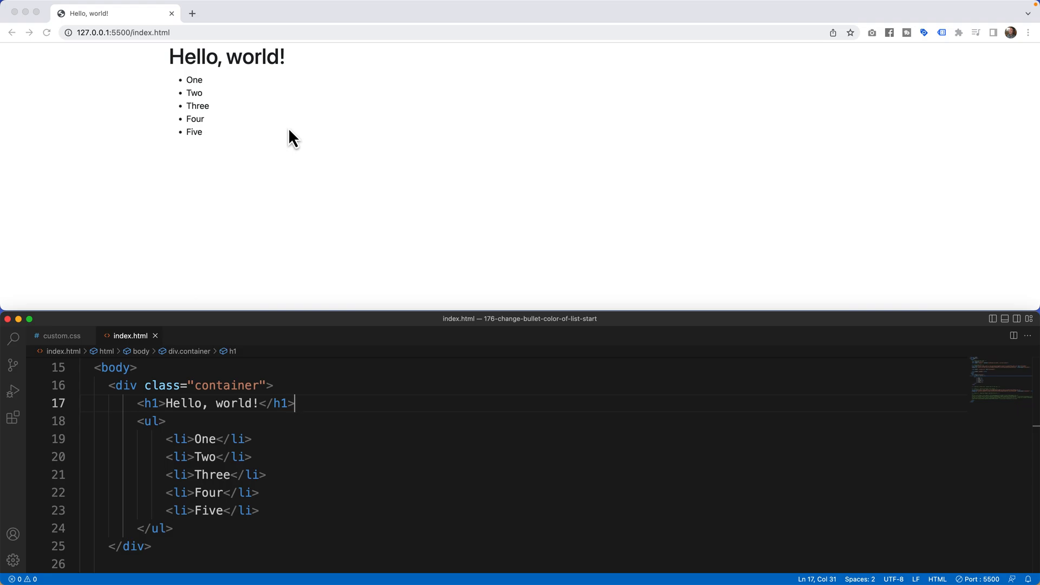
mouse_move(183, 78)
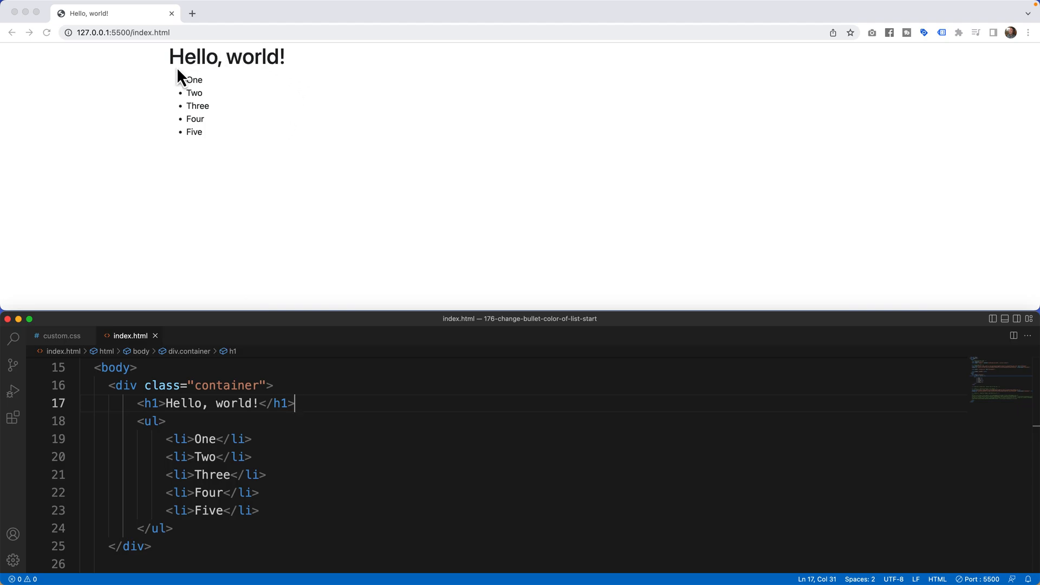
mouse_move(173, 144)
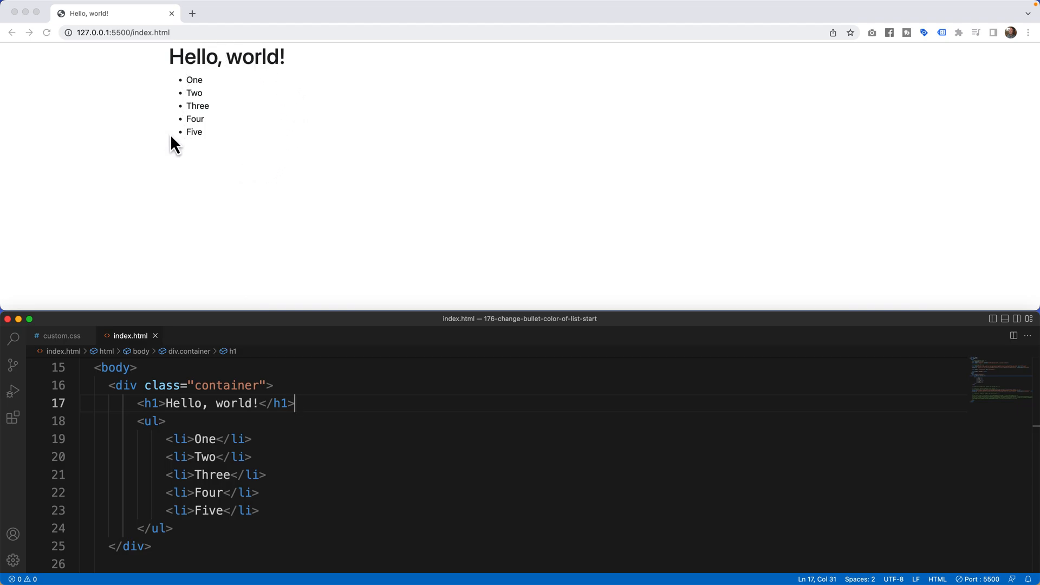
mouse_move(183, 95)
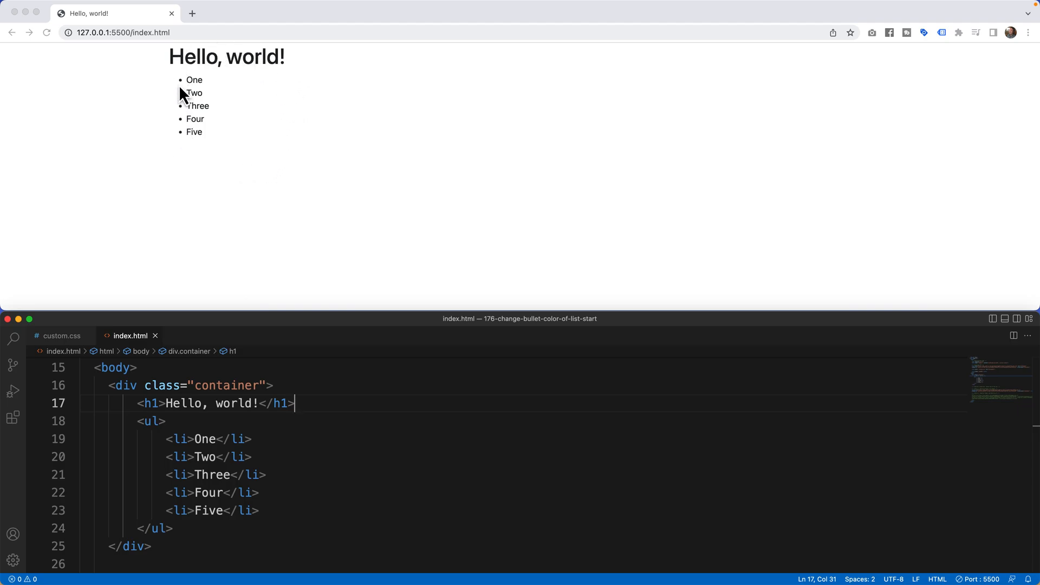
mouse_move(183, 105)
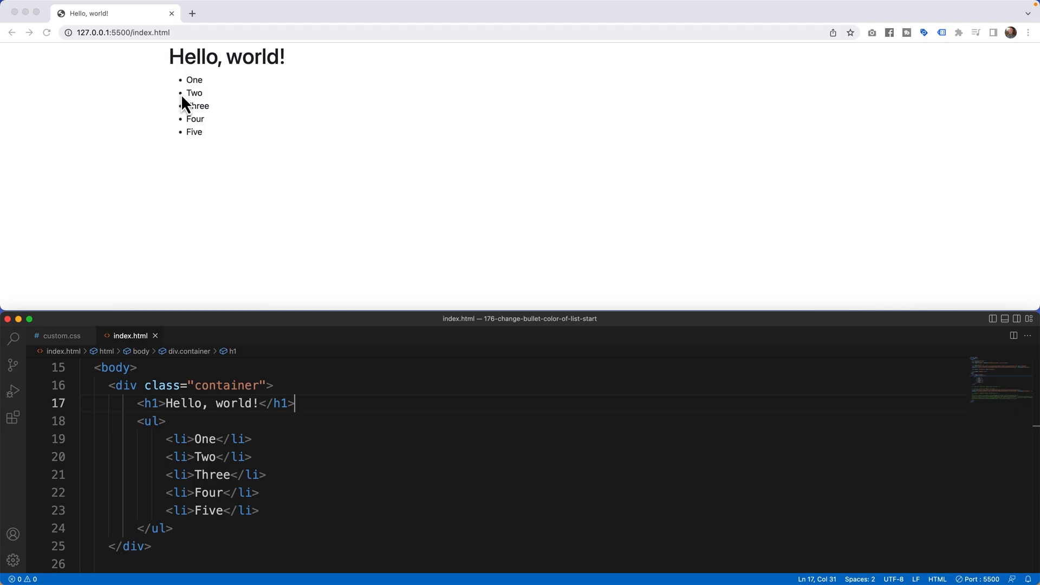
mouse_move(274, 435)
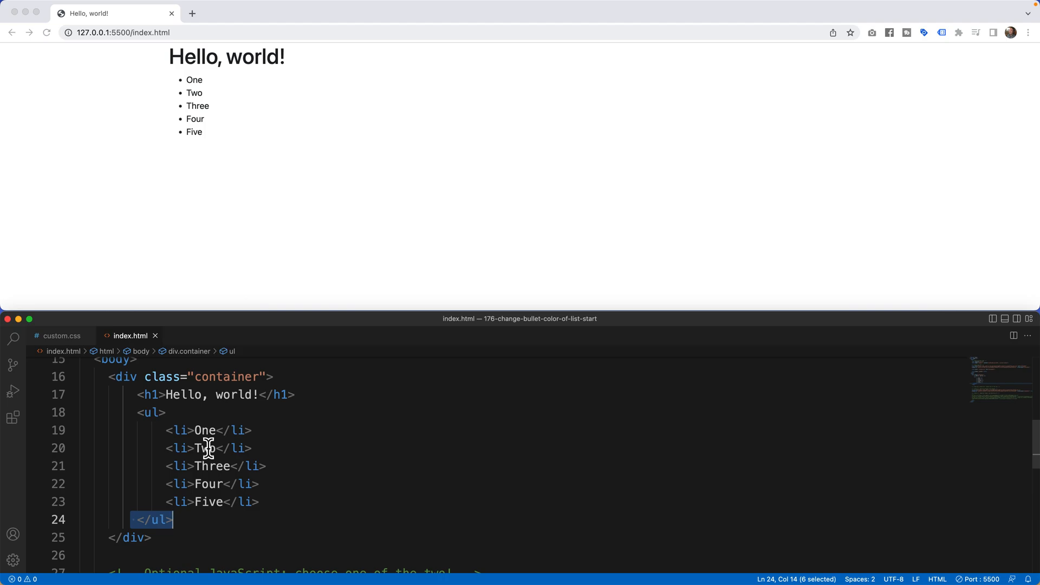
In custom.css, add a ul rule setting list-style to none
left_click(60, 336)
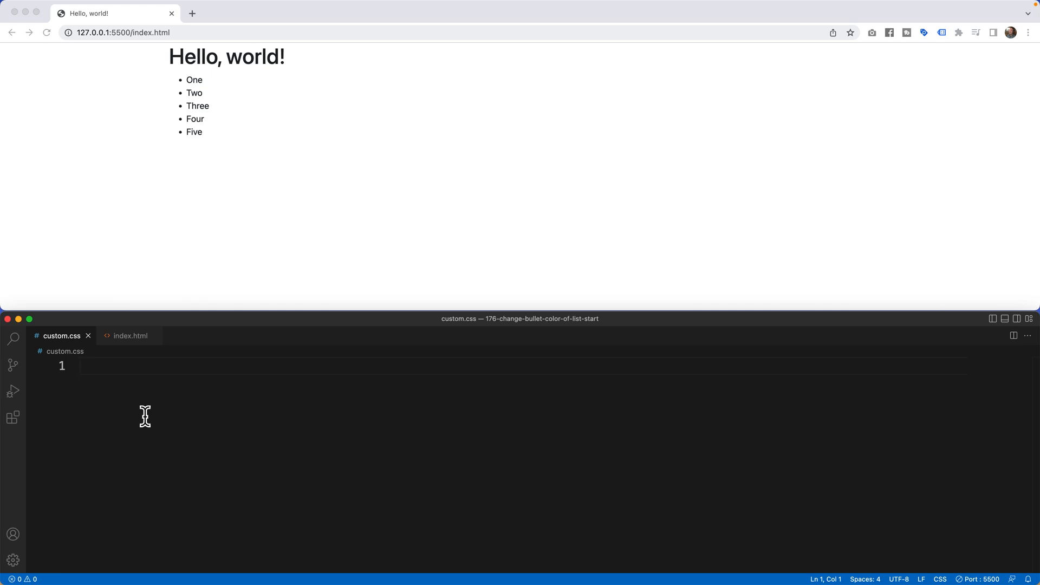
type("i")
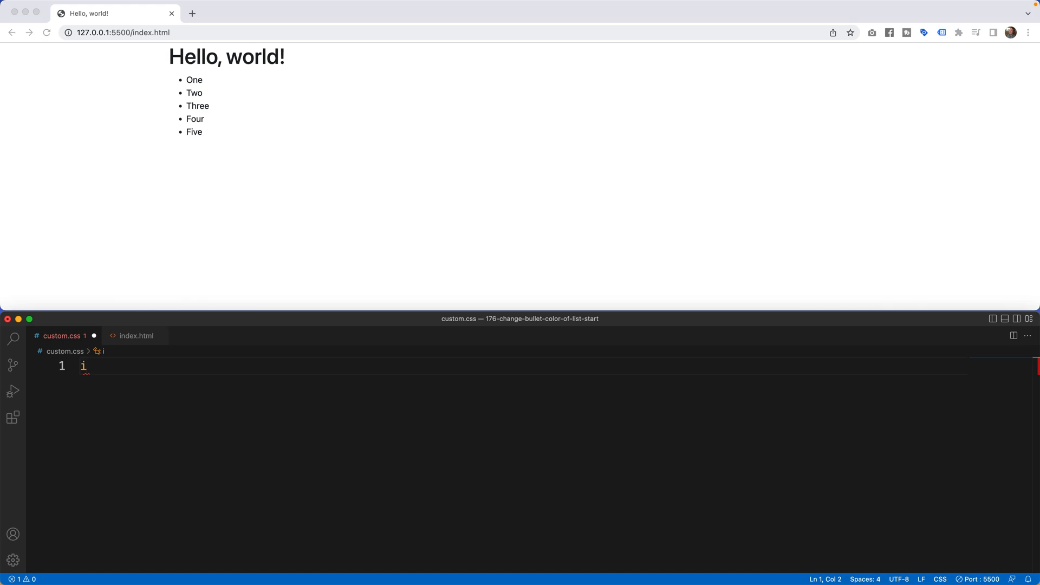
type("ul")
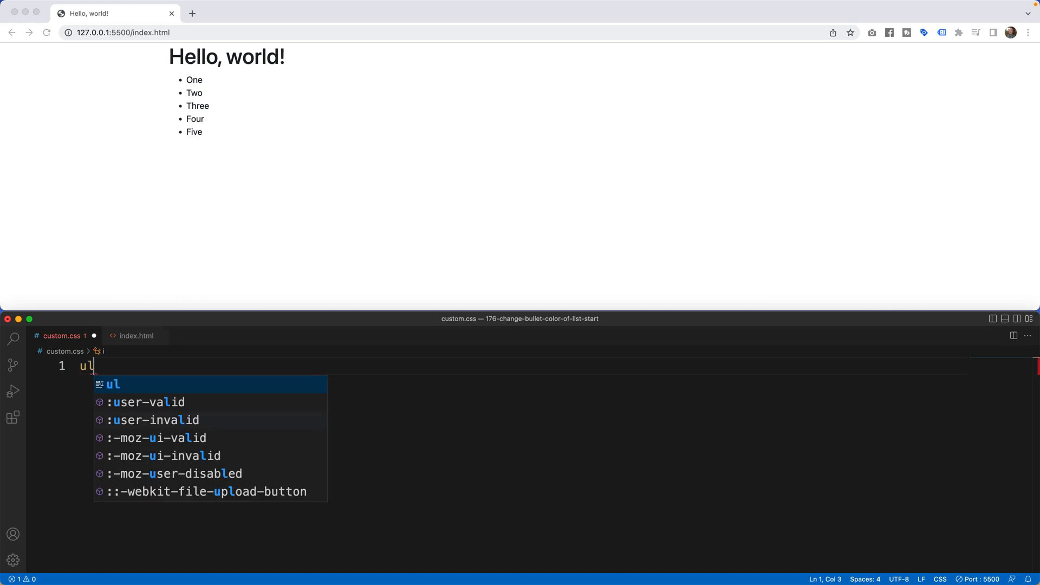
type("{")
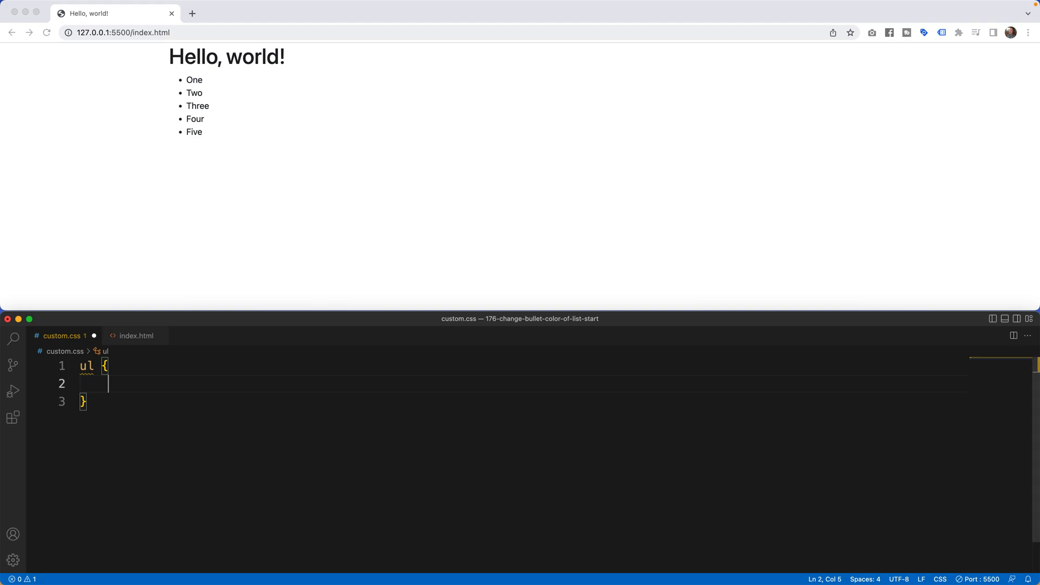
type("list")
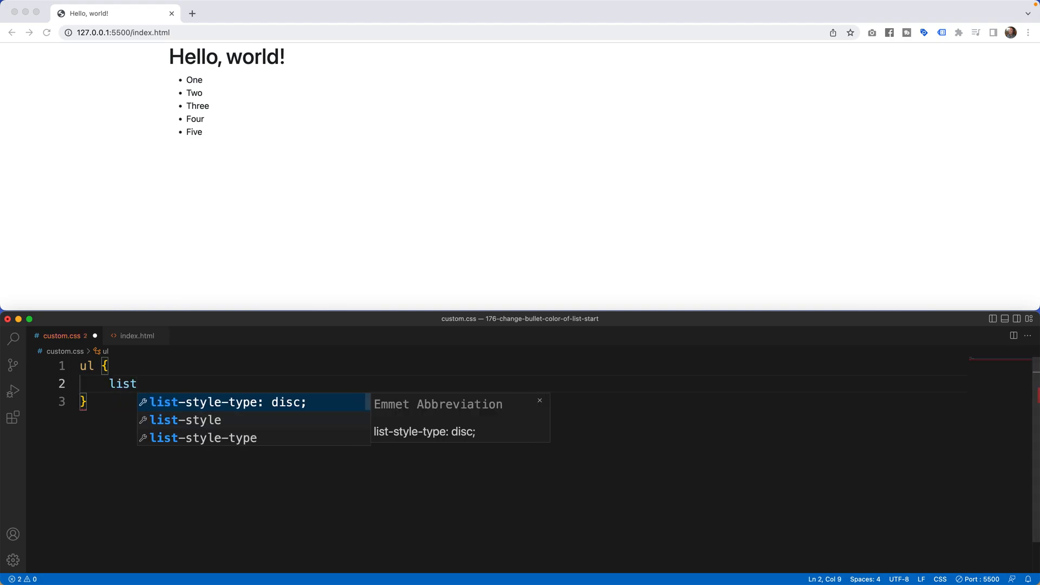
type("-style: n;")
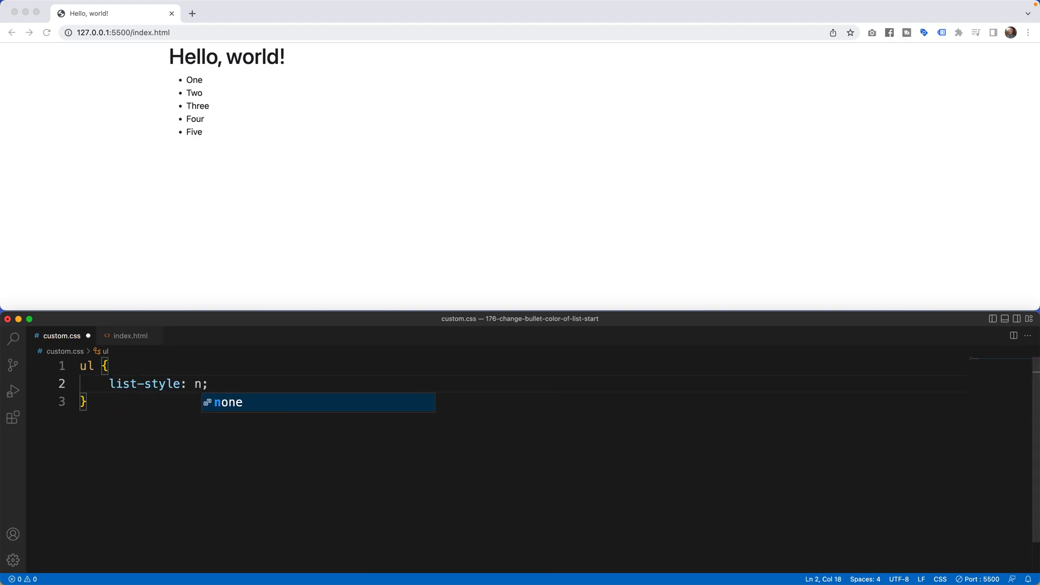
type("one")
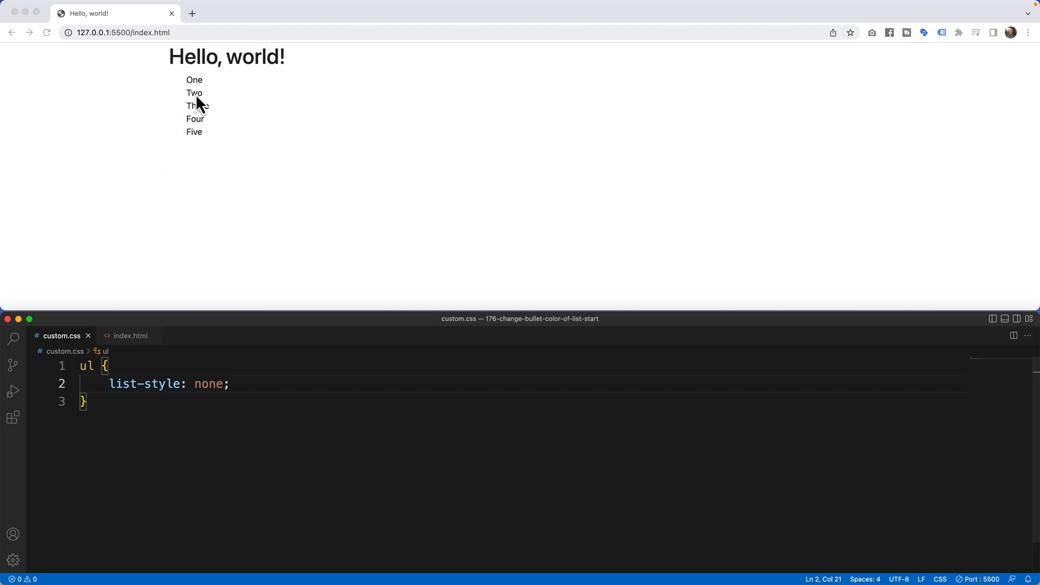
mouse_move(189, 137)
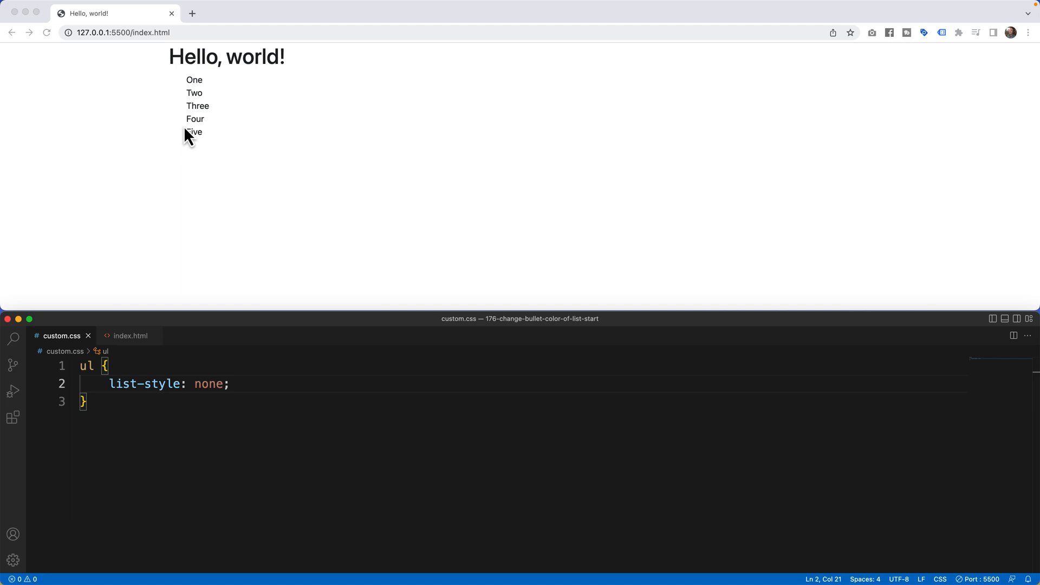
mouse_move(184, 236)
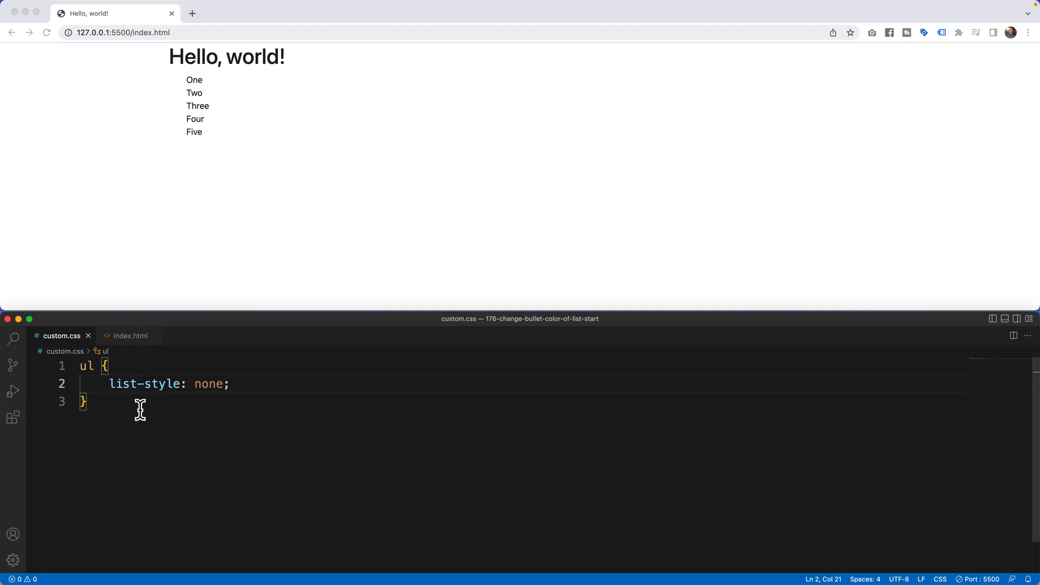
Add a ul li::before rule with content set to the "•" bullet character
key("Enter")
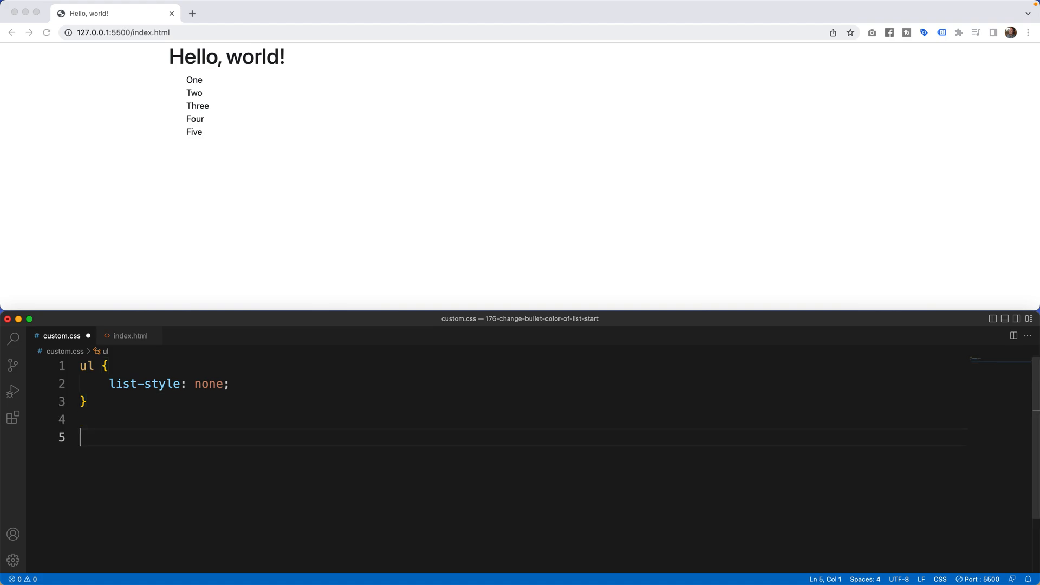
type("ul lie")
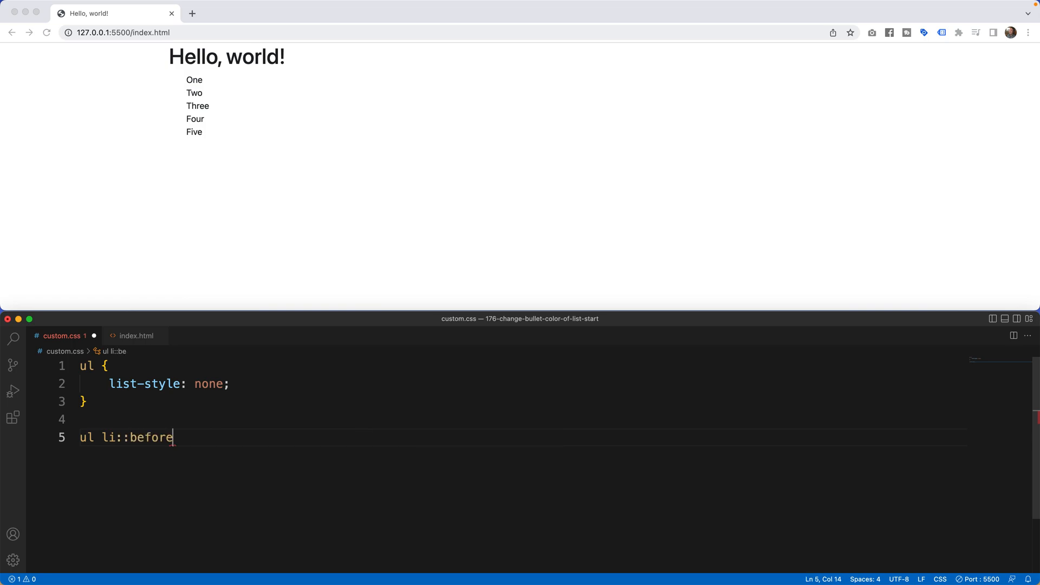
type("{")
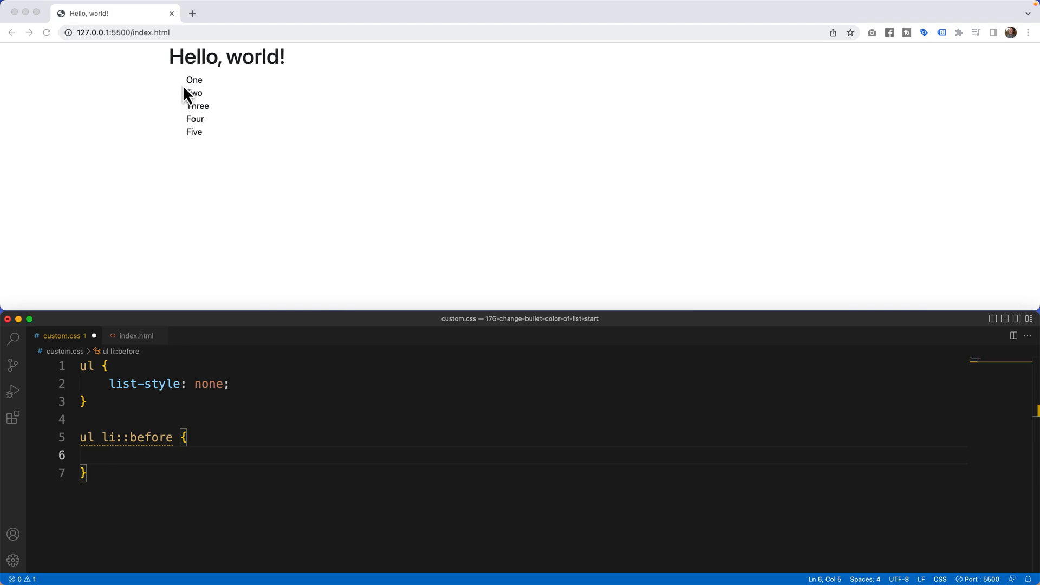
mouse_move(187, 144)
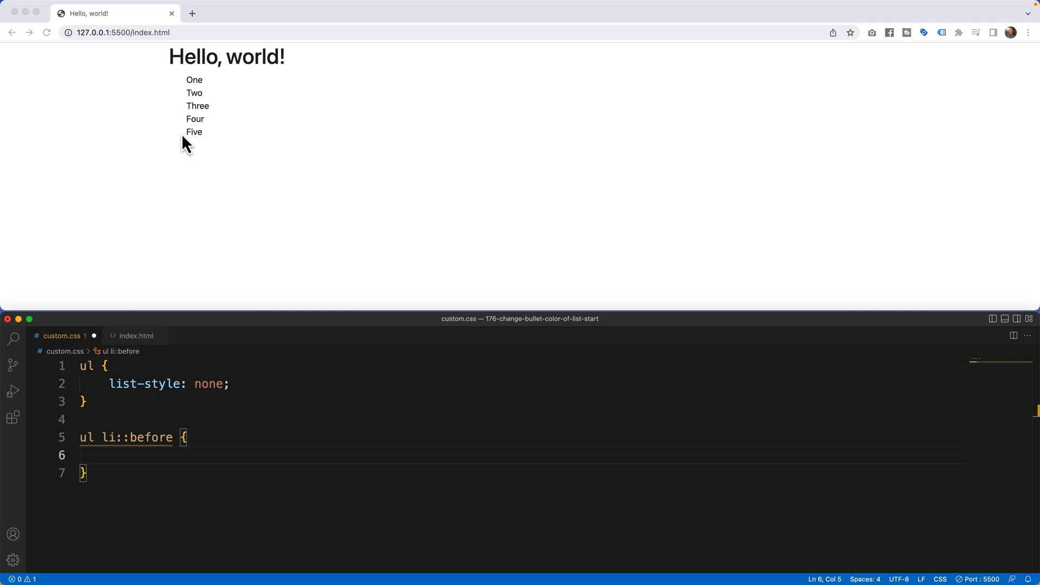
type("content:")
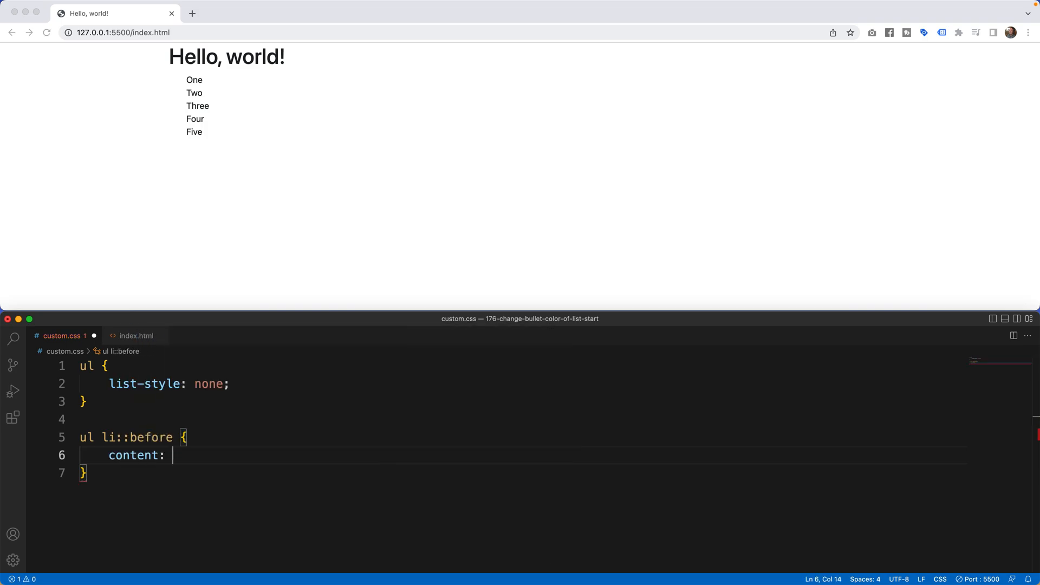
type("\"\"")
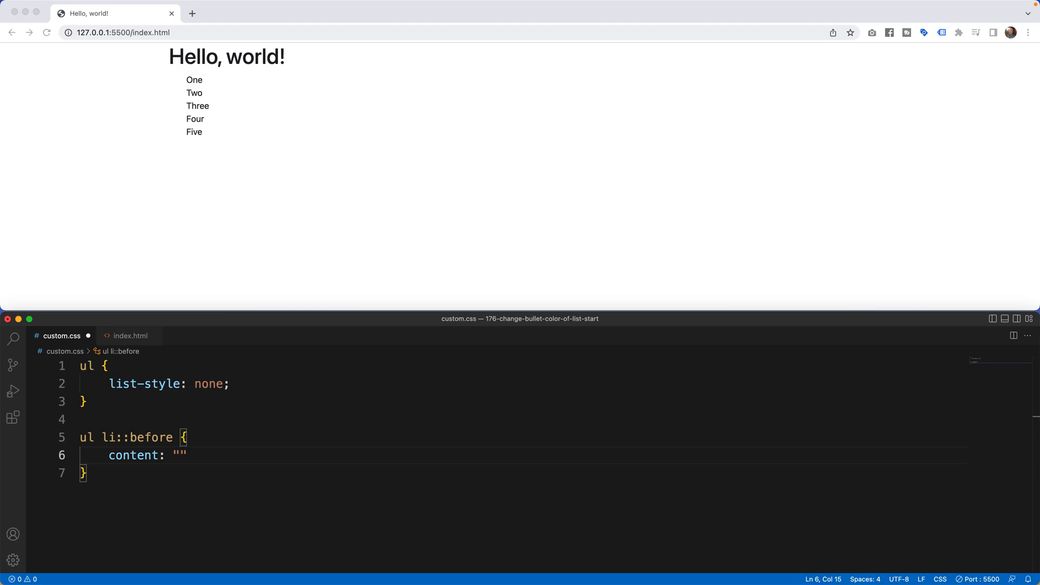
type("•")
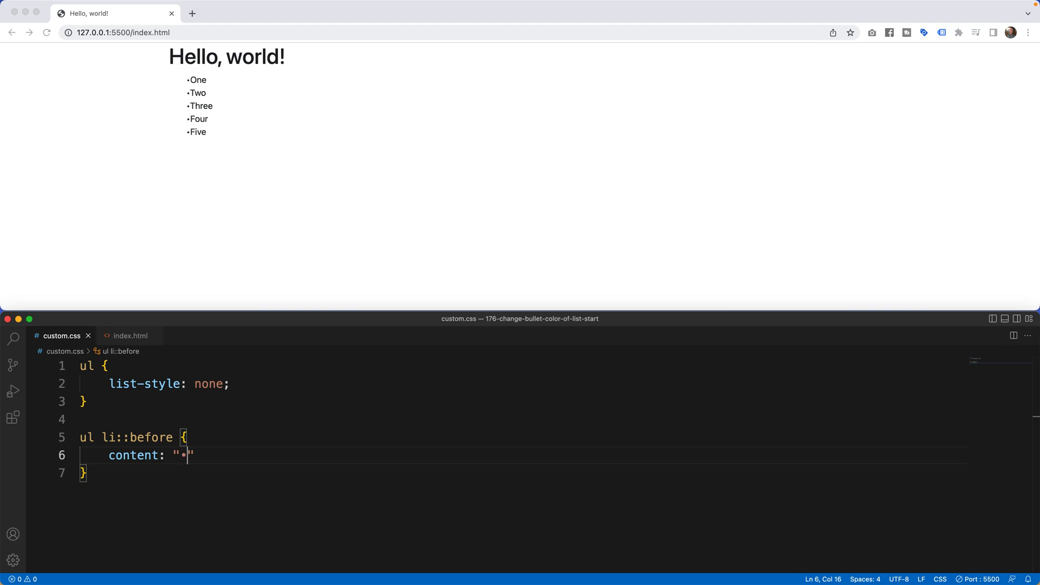
Try \2022 as the bullet content value in place of the bullet character
key("Backspace")
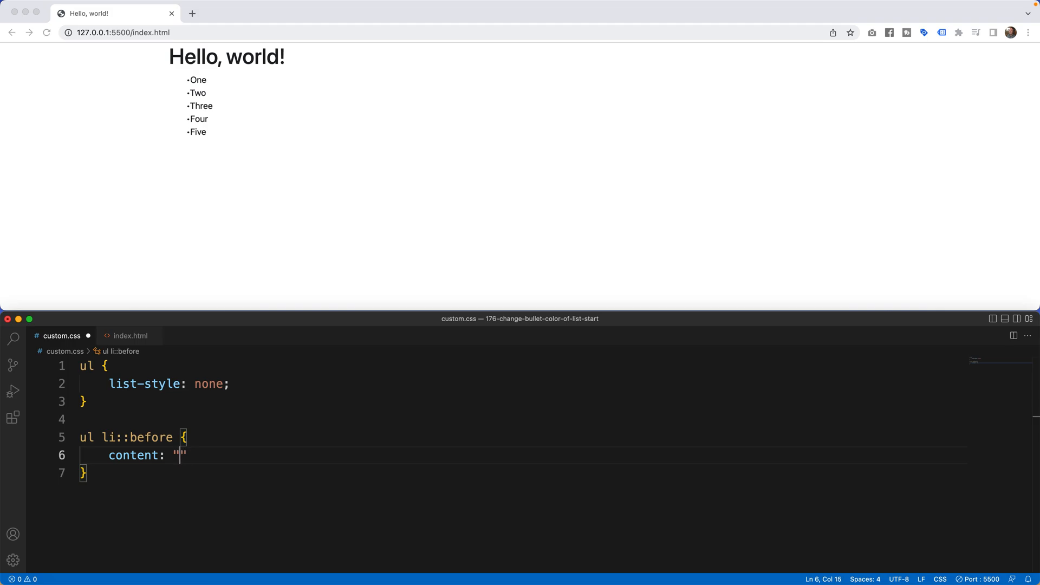
type("\\20")
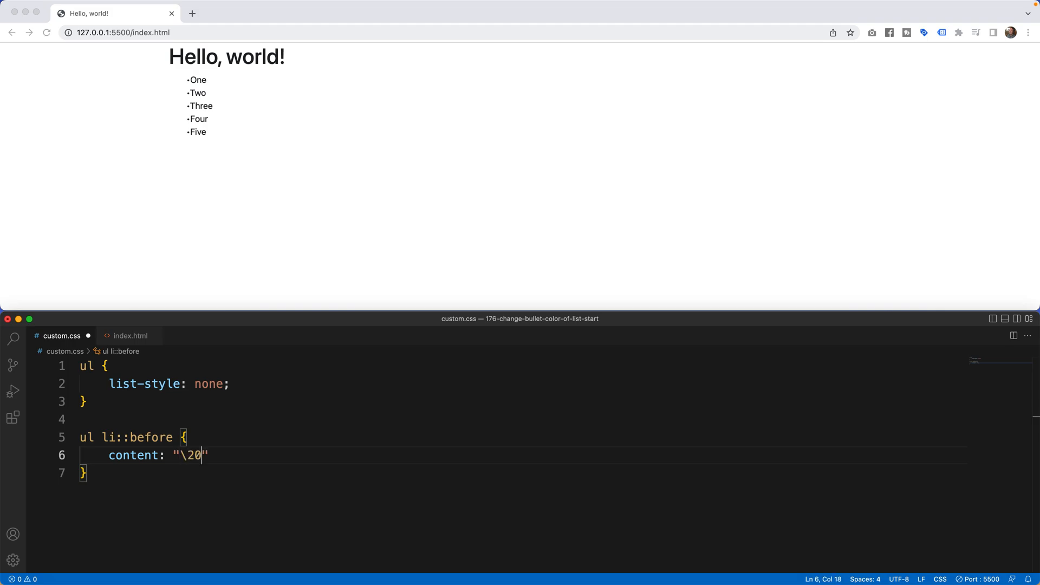
type("22")
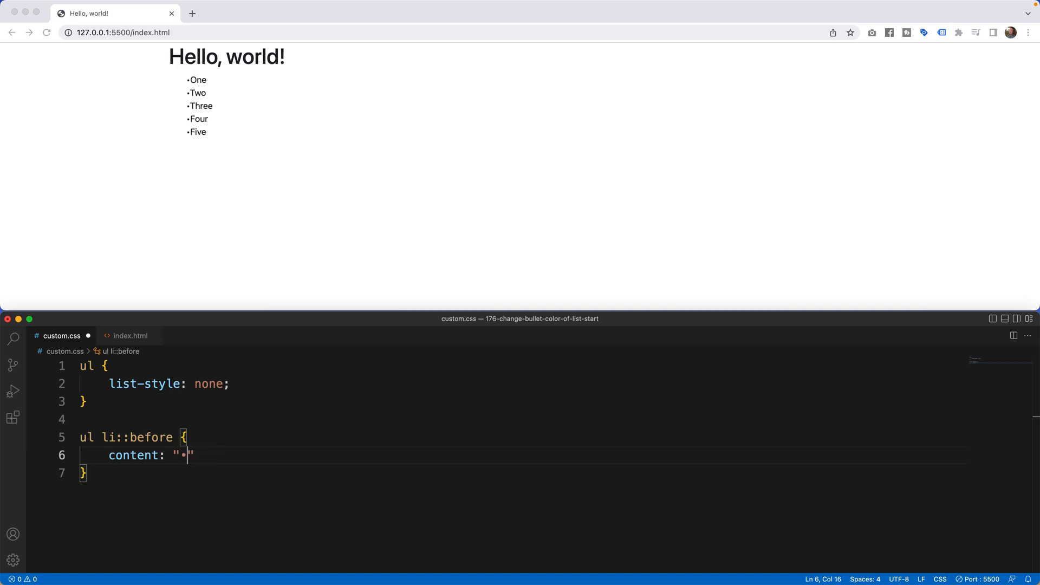
type("a;")
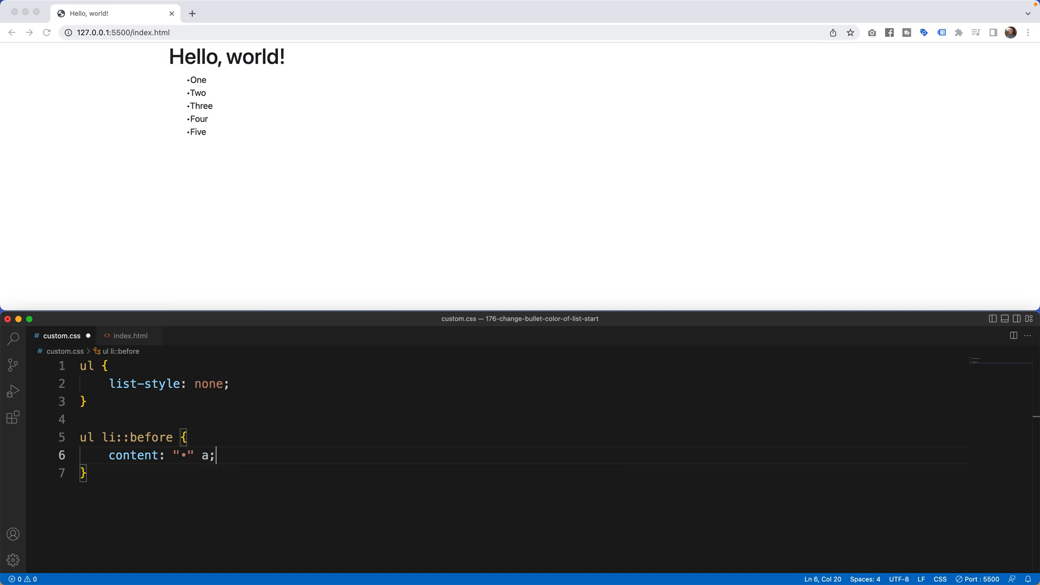
Add the comment /* also can use \2022 */ after the content declaration
type("also")
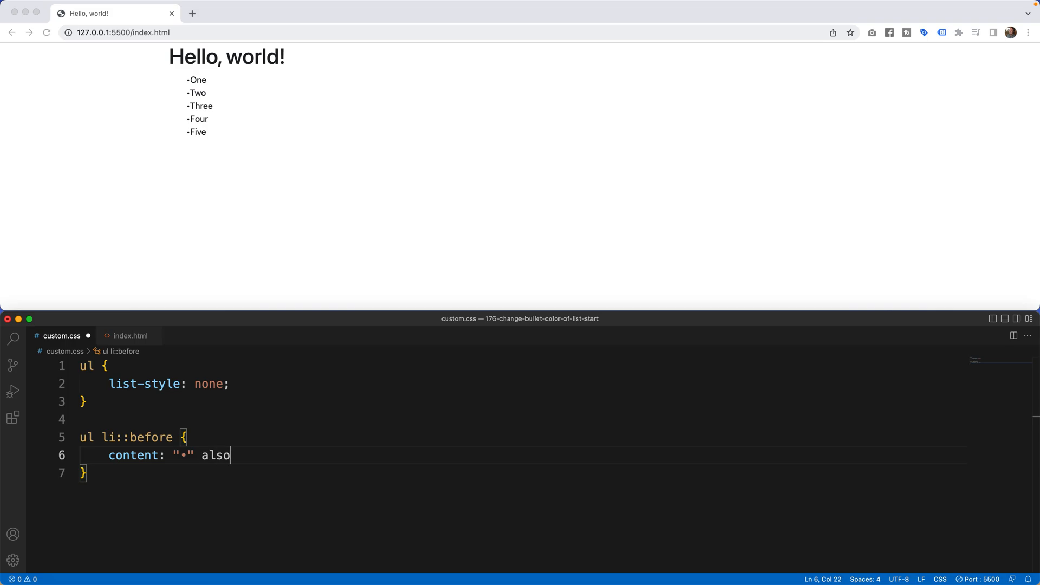
type("can use /")
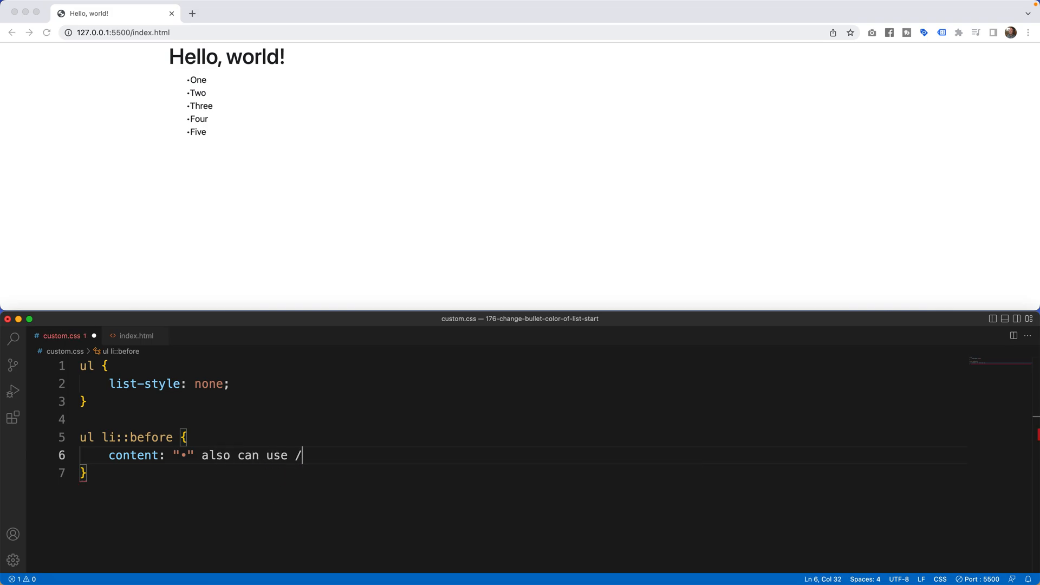
type("2022")
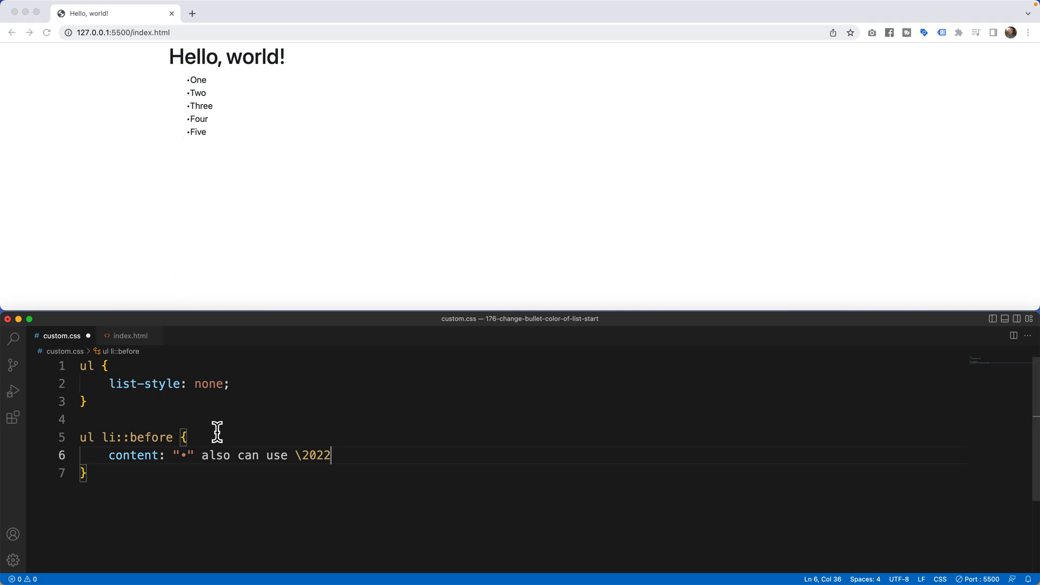
key("Backspace")
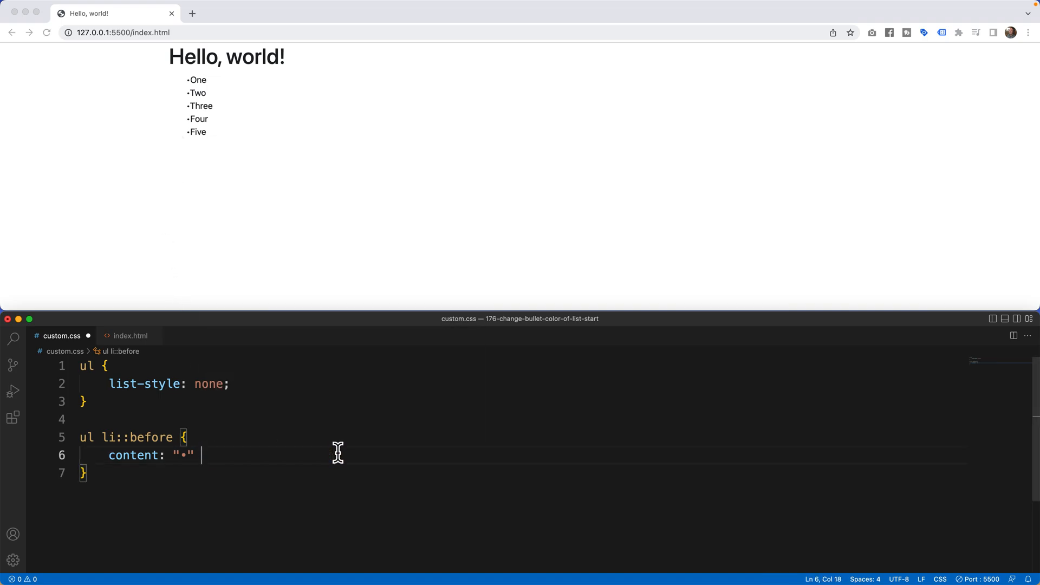
type("/* also can use \\2022 */")
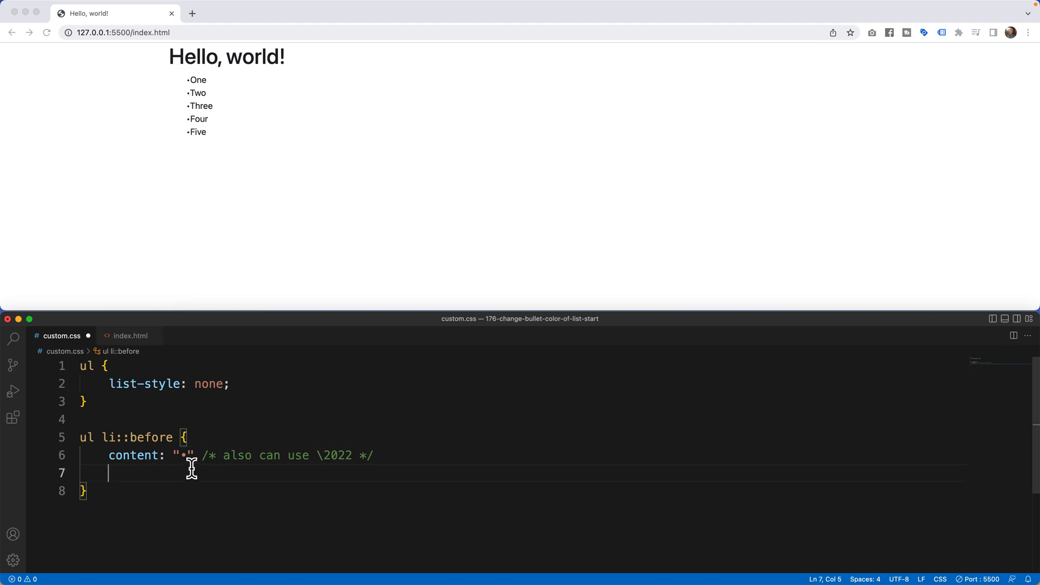
Add color: red; to the ::before rule and a semicolon after the content value
type("color:")
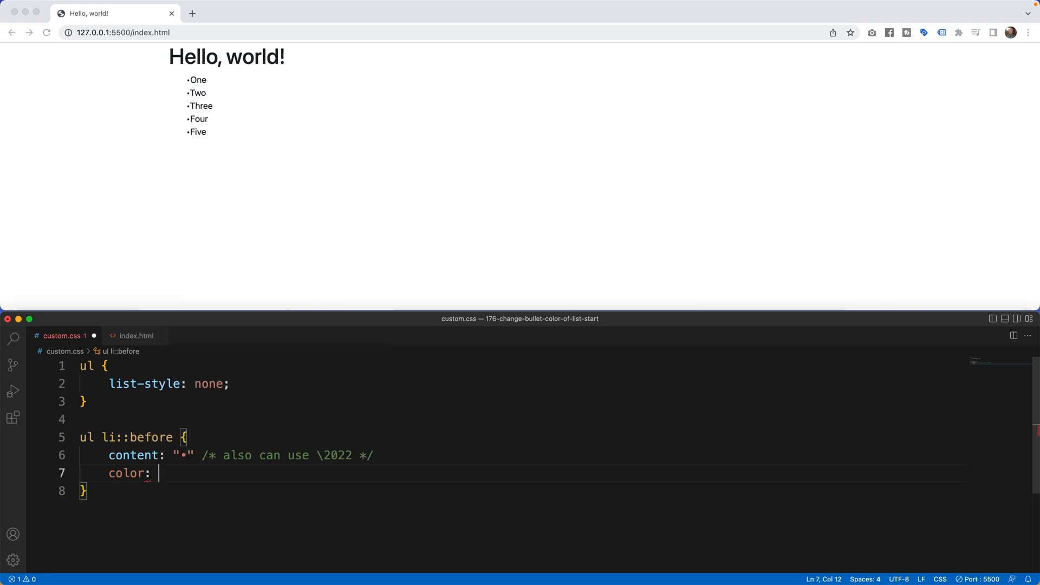
type("red;")
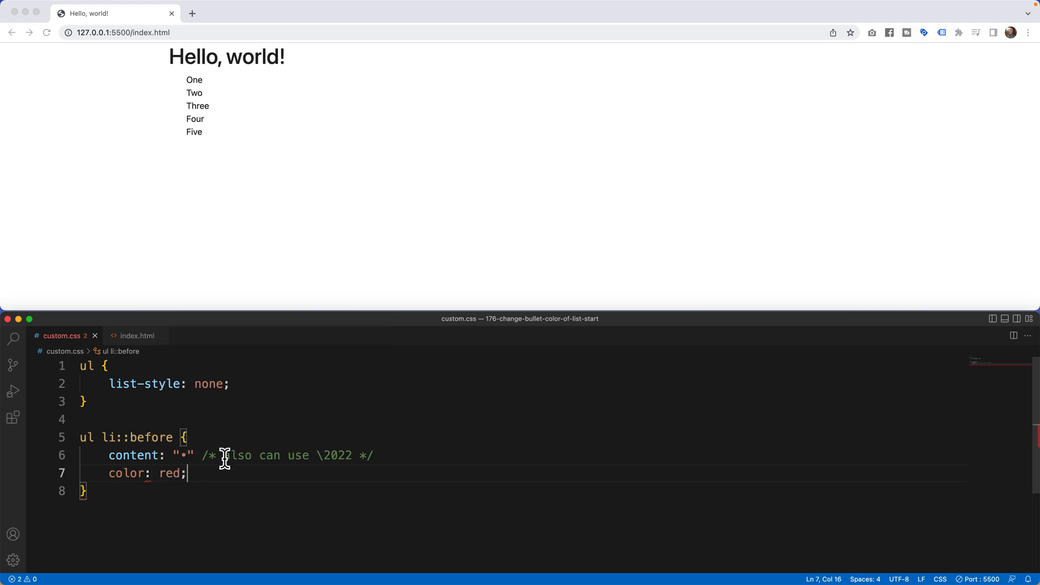
left_click_drag(198, 455, 373, 455)
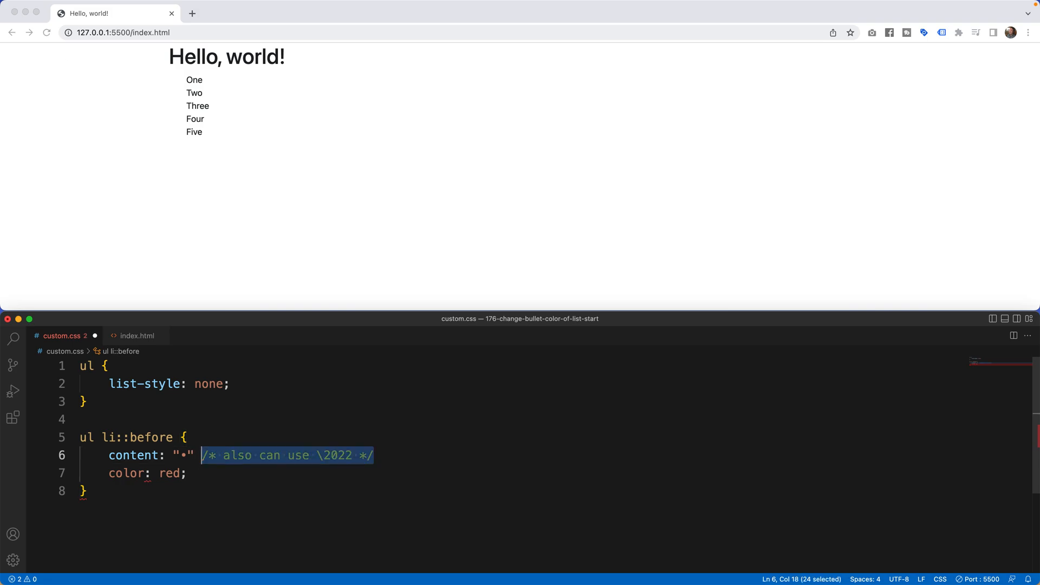
type(";")
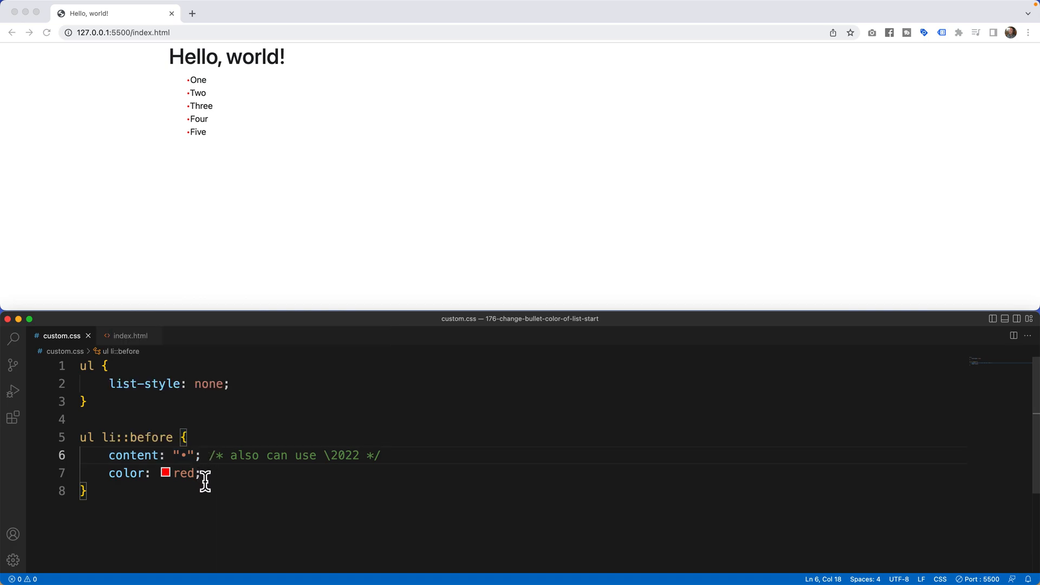
double_click(134, 456)
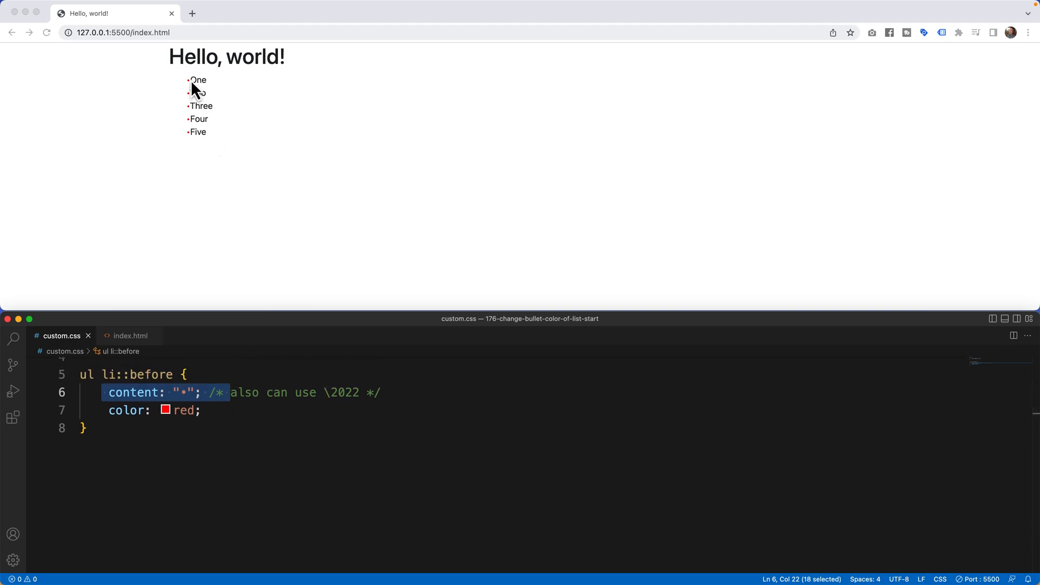
mouse_move(193, 148)
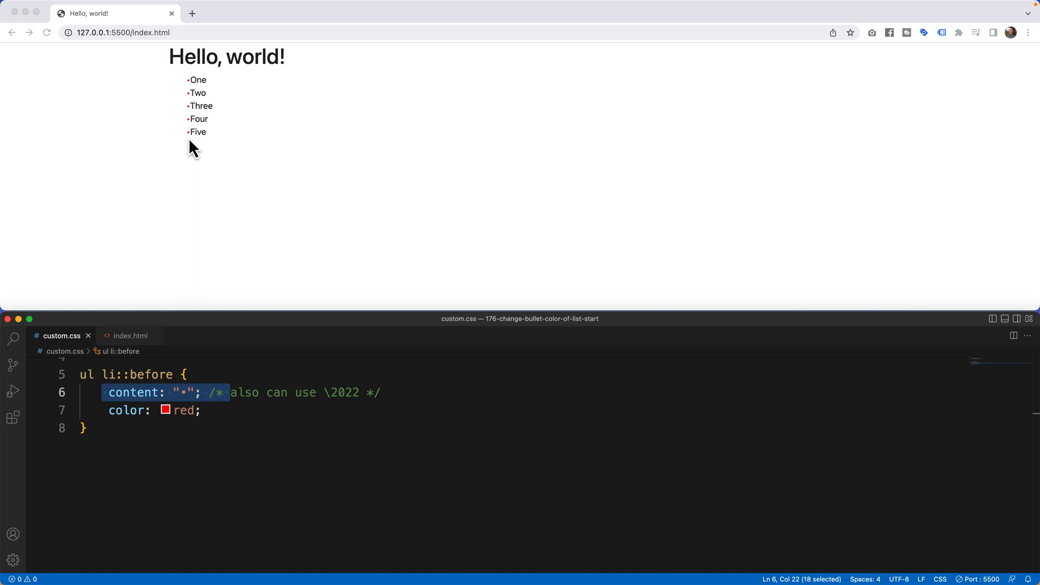
mouse_move(195, 91)
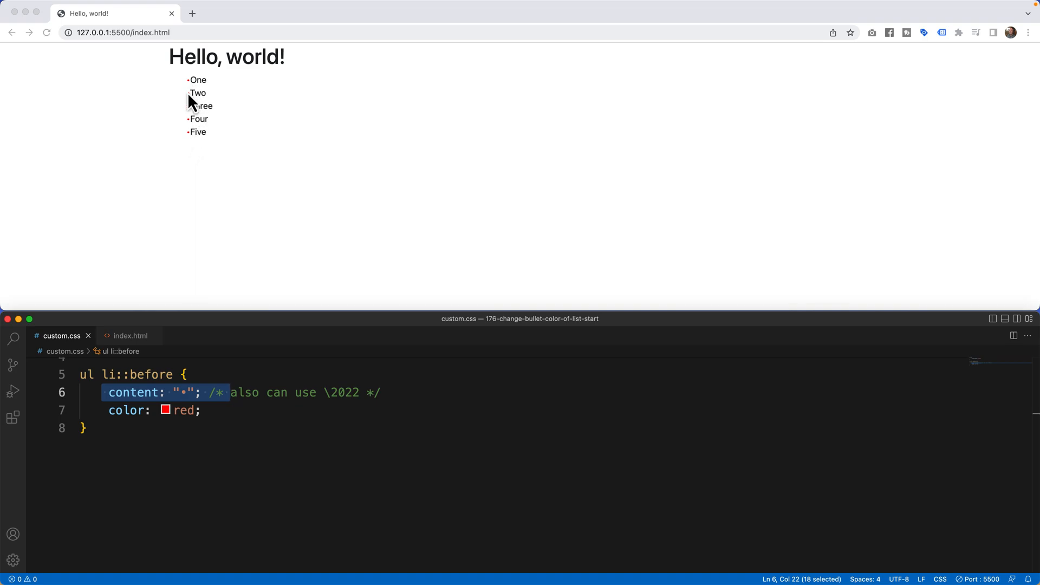
mouse_move(191, 106)
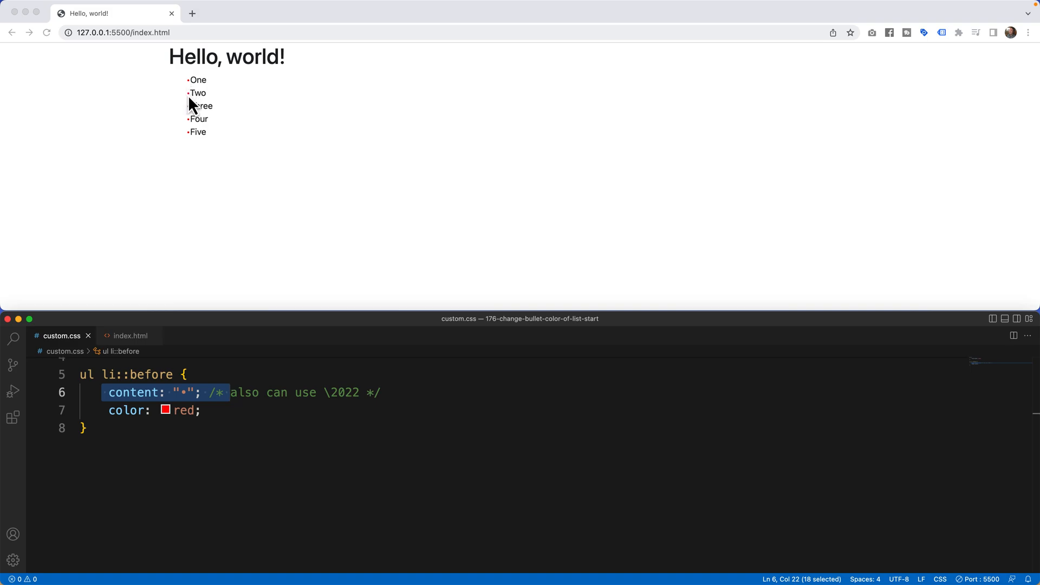
left_click(201, 410)
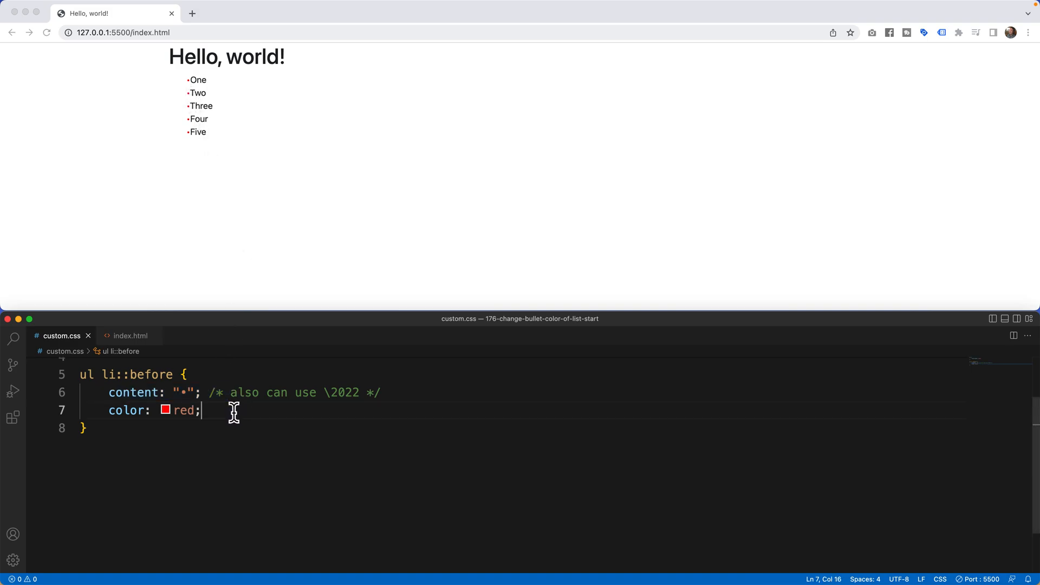
Set the bullets' font-weight to bold, briefly trying 900 first
type("font-weight: ;")
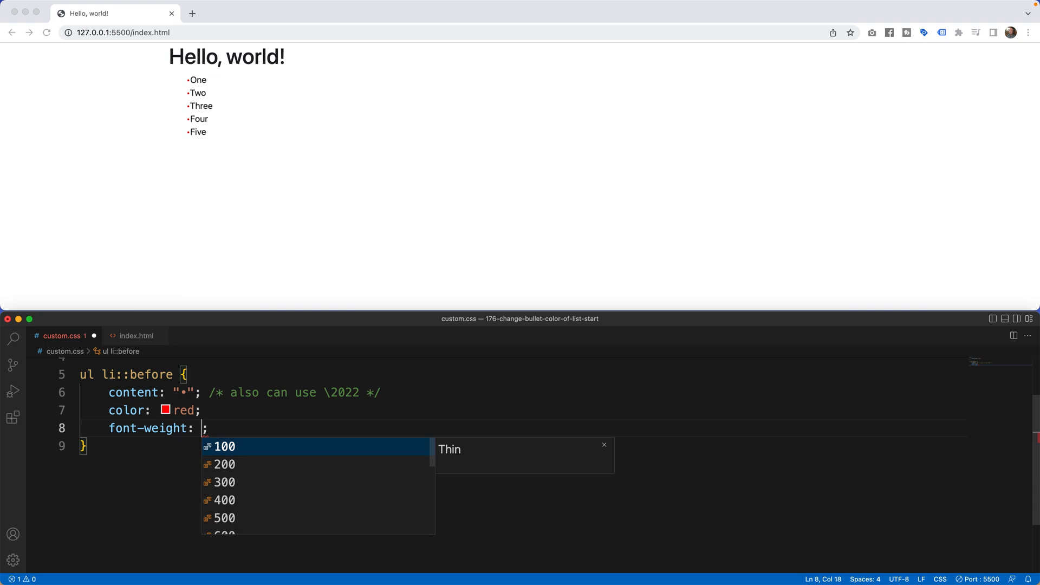
type("bold")
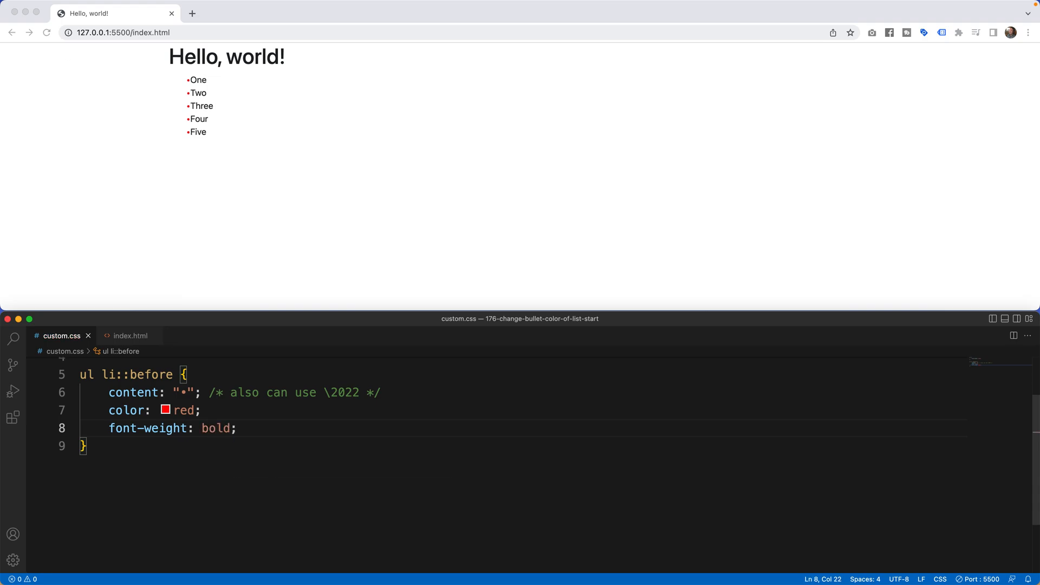
left_click(211, 428)
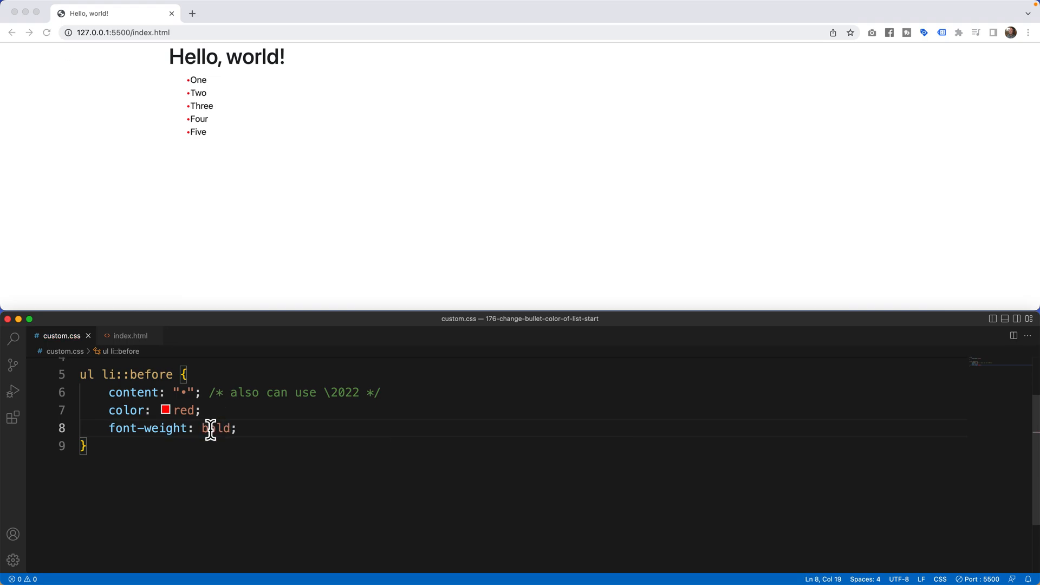
type("900")
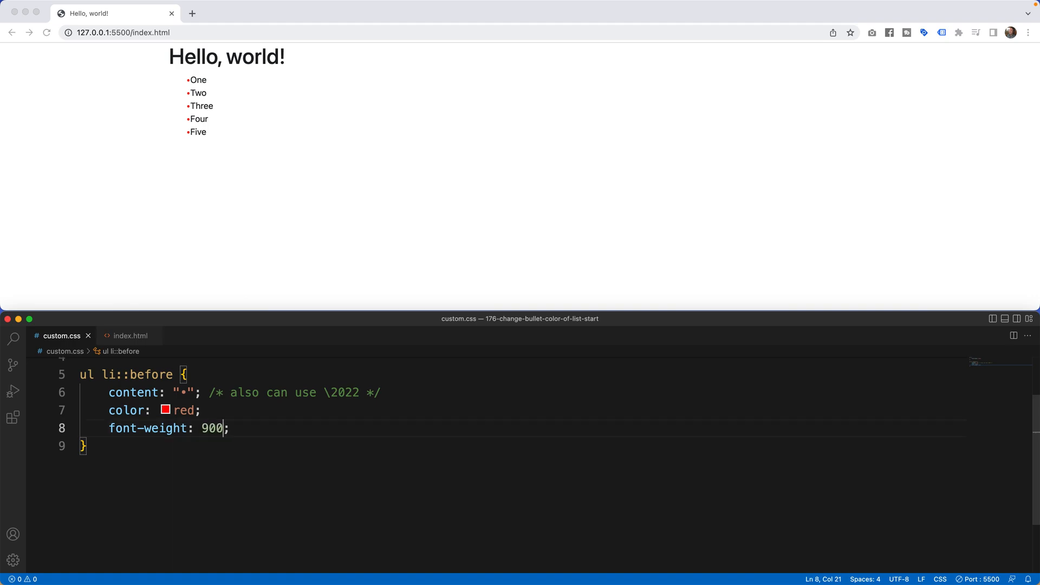
mouse_move(199, 134)
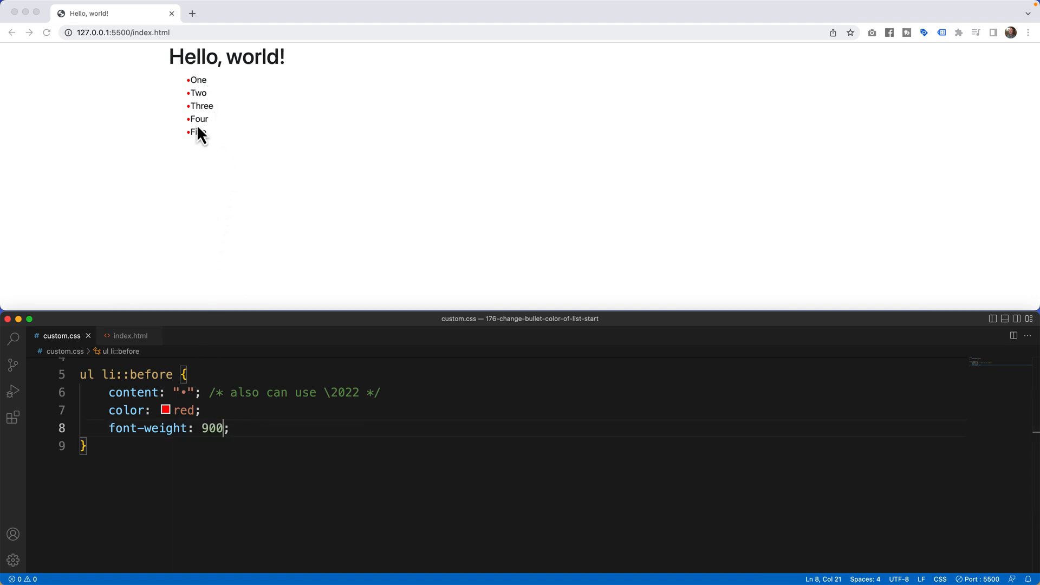
mouse_move(200, 144)
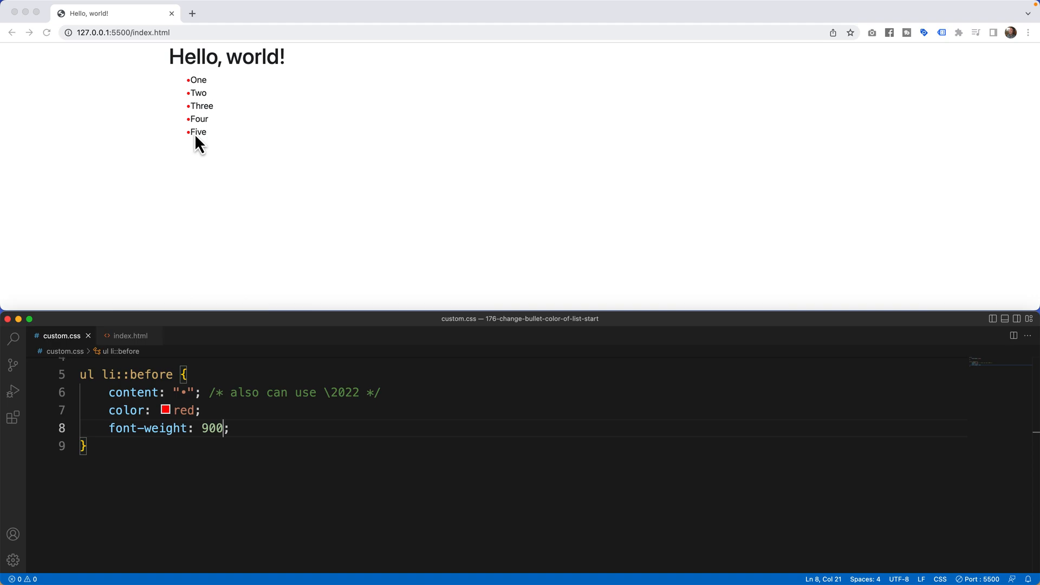
type("bold")
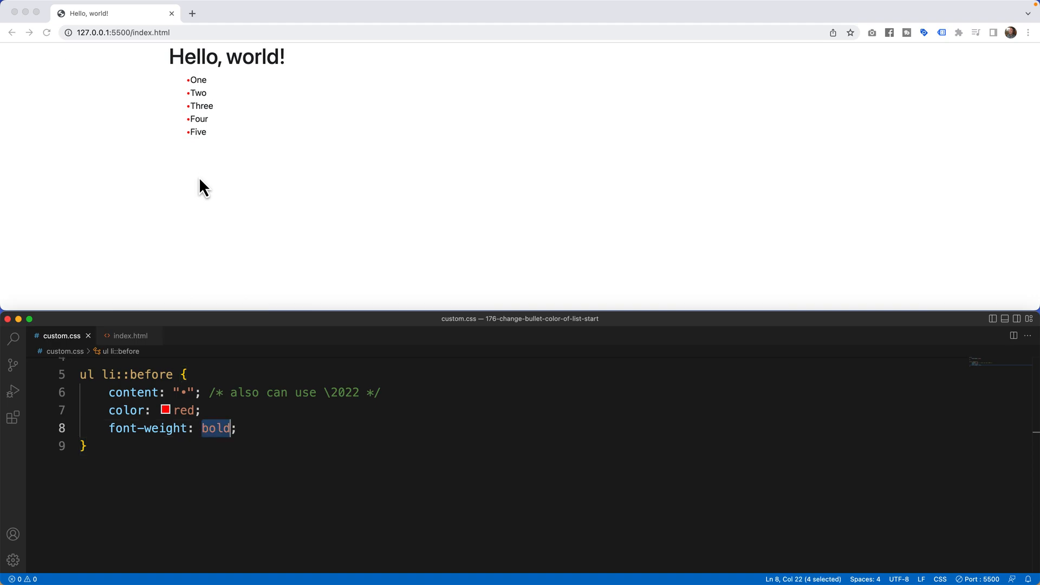
mouse_move(216, 428)
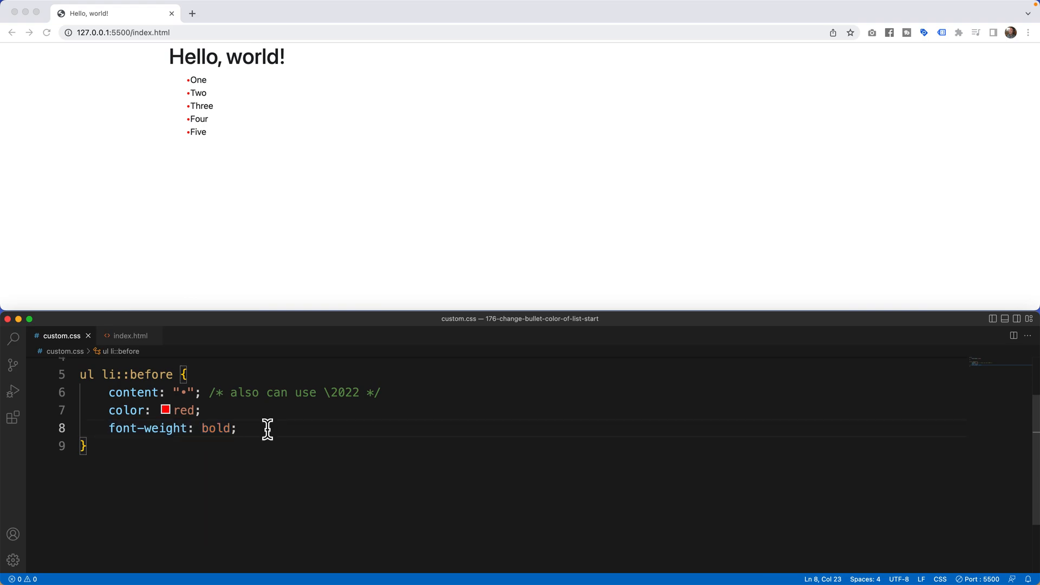
key("Enter")
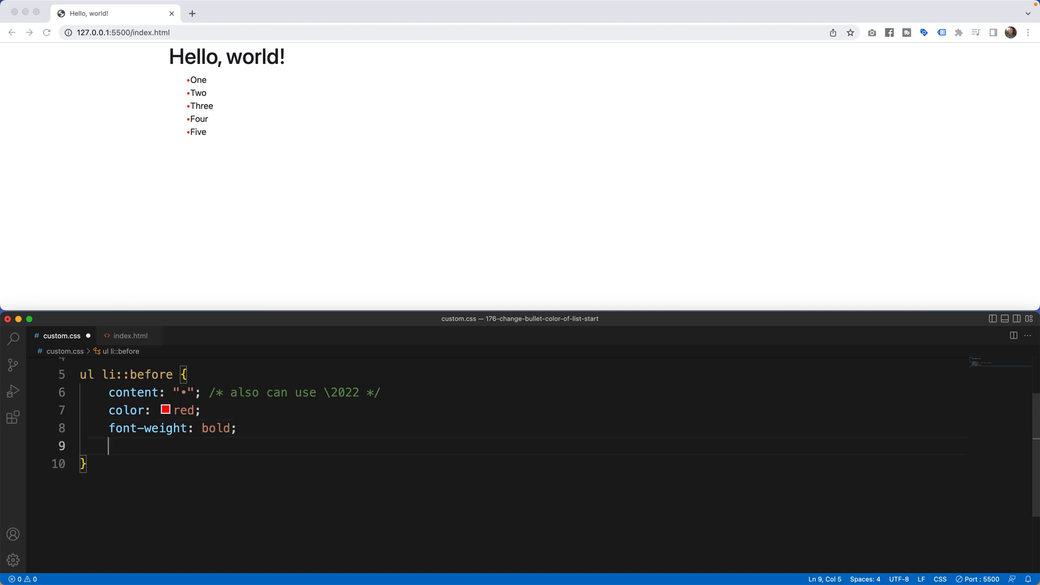
Add display: inline-block; to the ul li::before rule
type("display: ;")
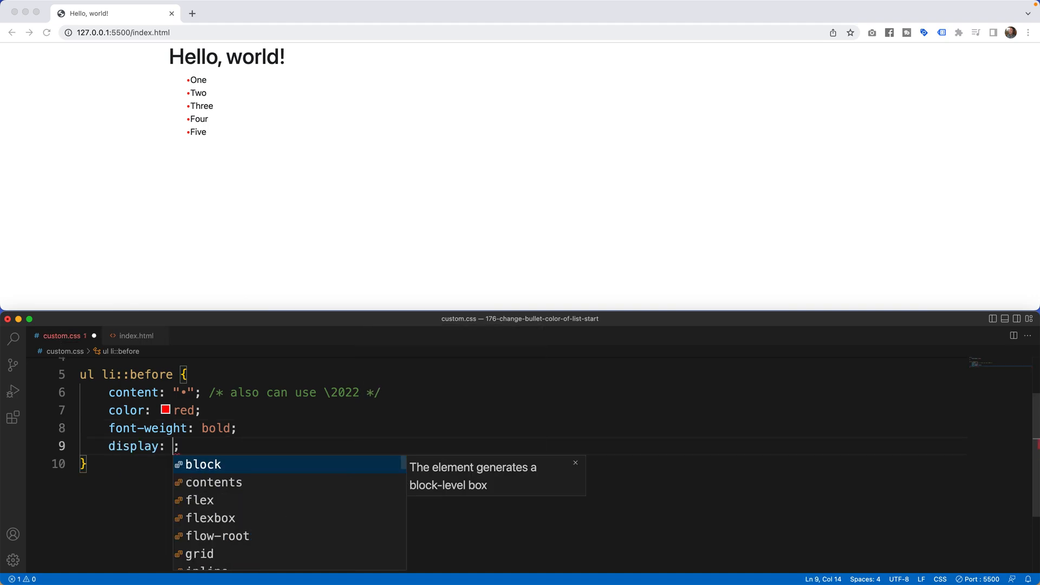
type("inline-block")
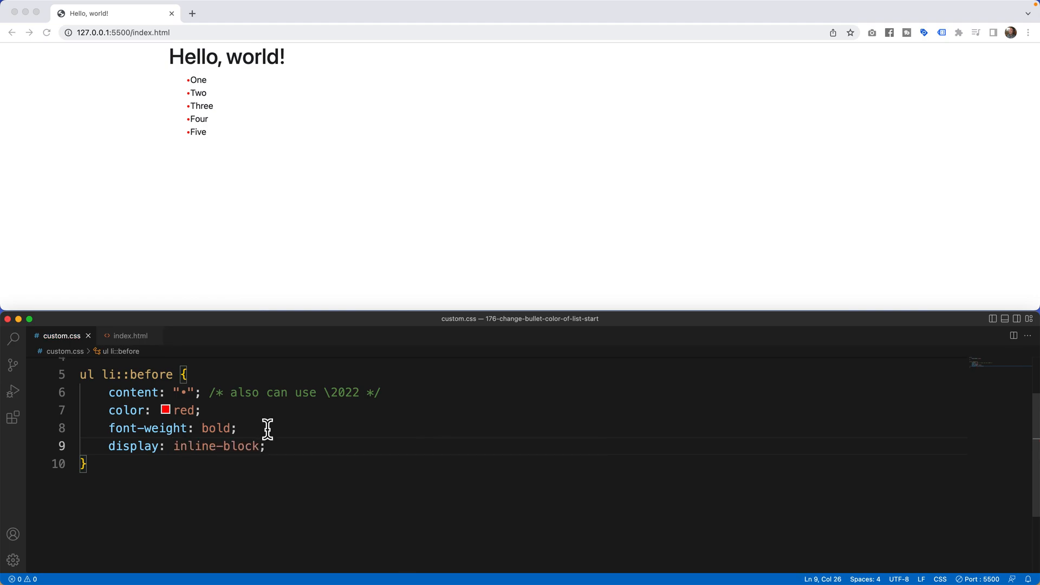
mouse_move(192, 125)
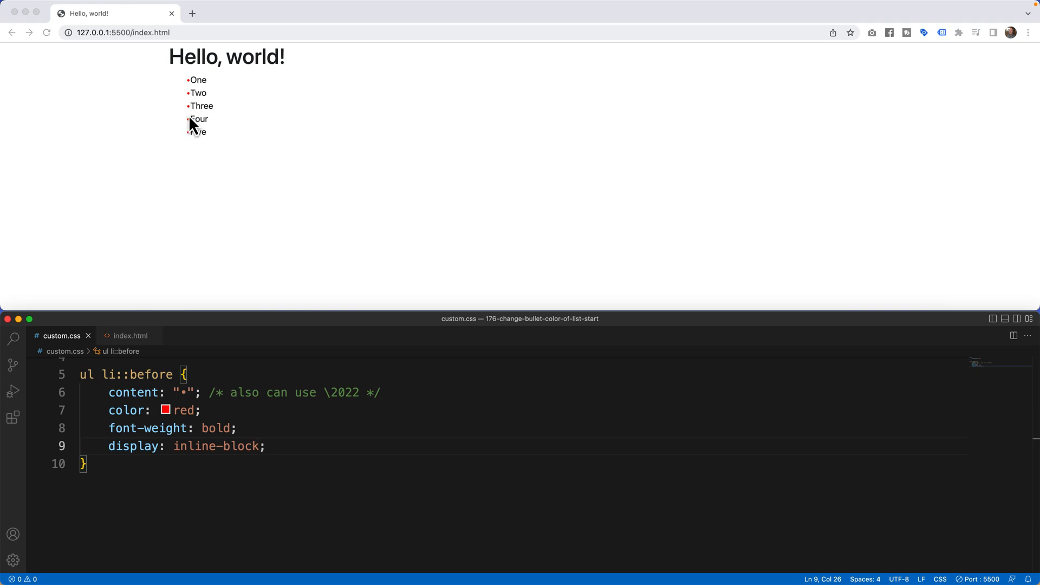
mouse_move(194, 147)
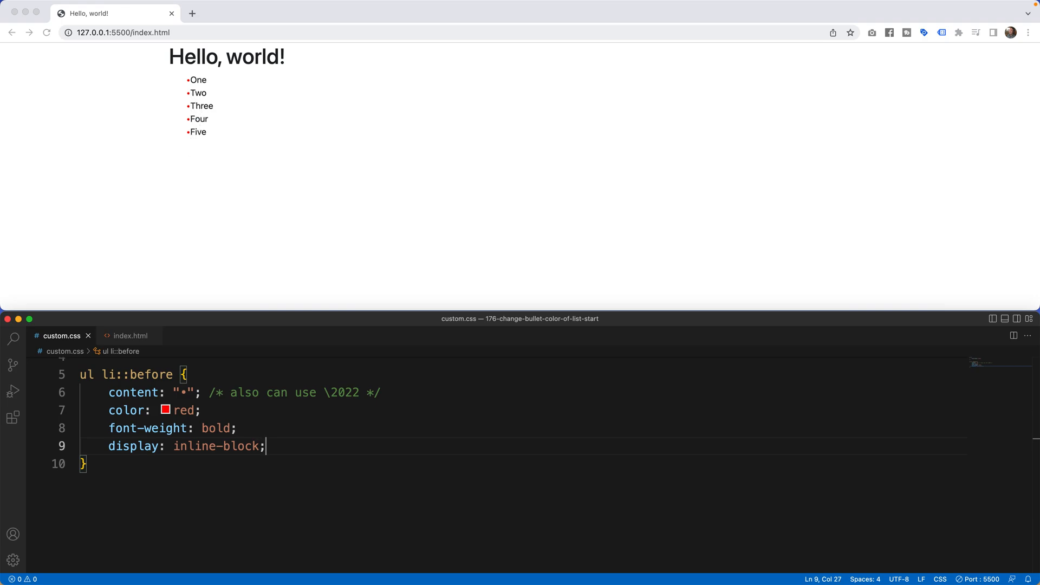
type("width: 1")
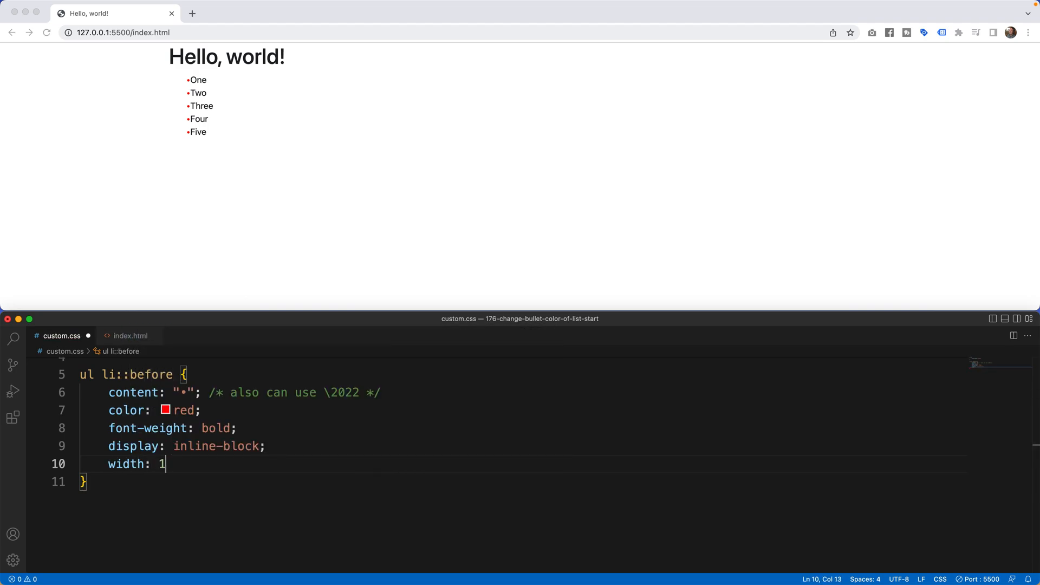
Add width: 1em; and margin-left: -1em; to the ::before rule
type("em;")
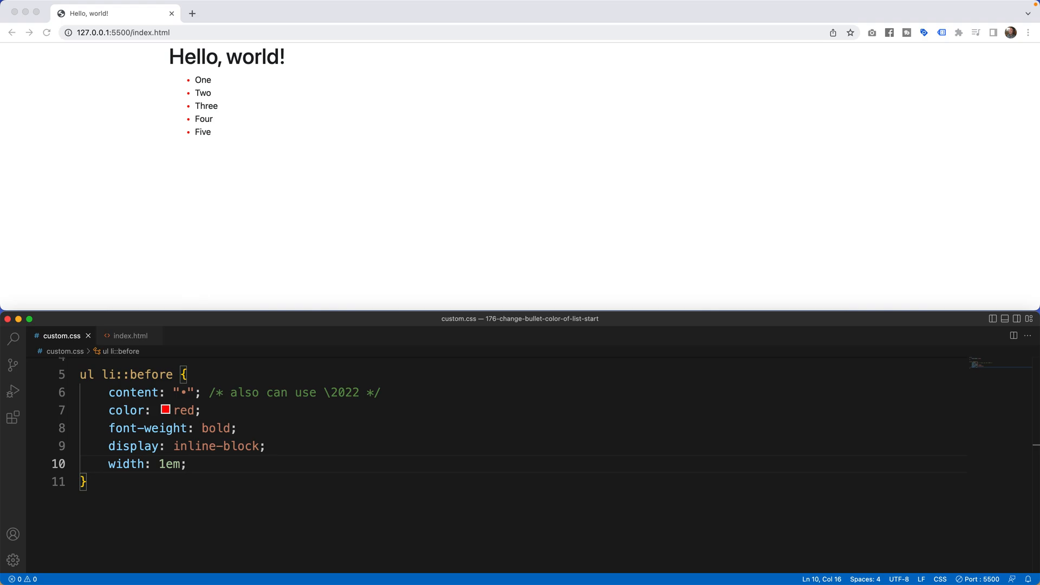
type("mari")
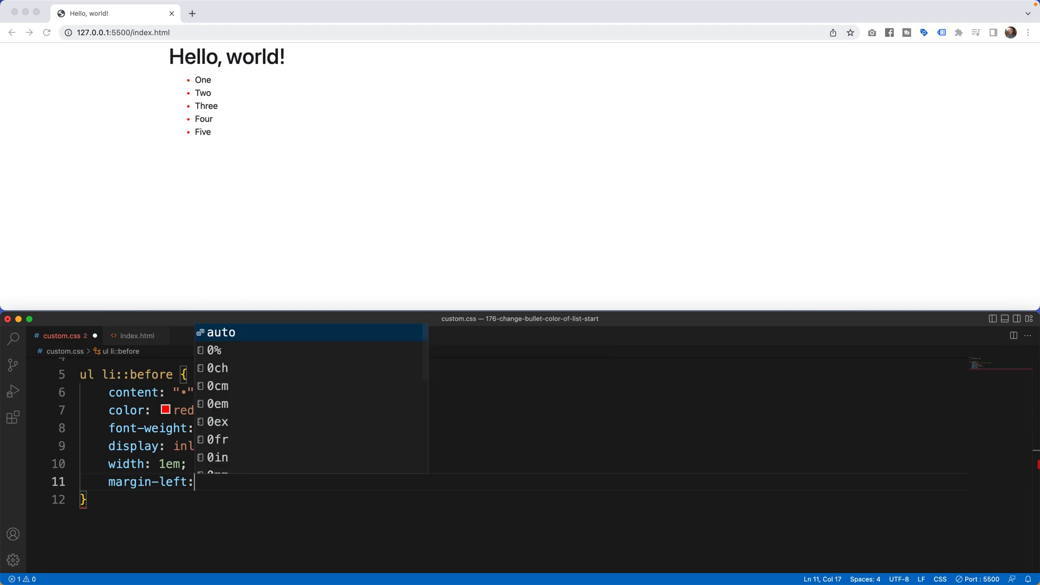
type("-1")
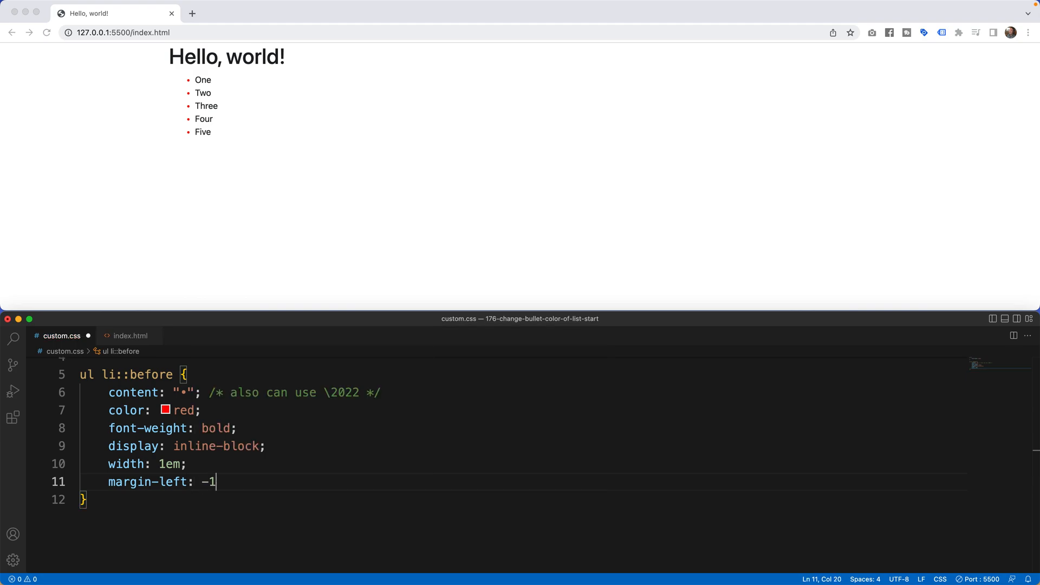
type("em;")
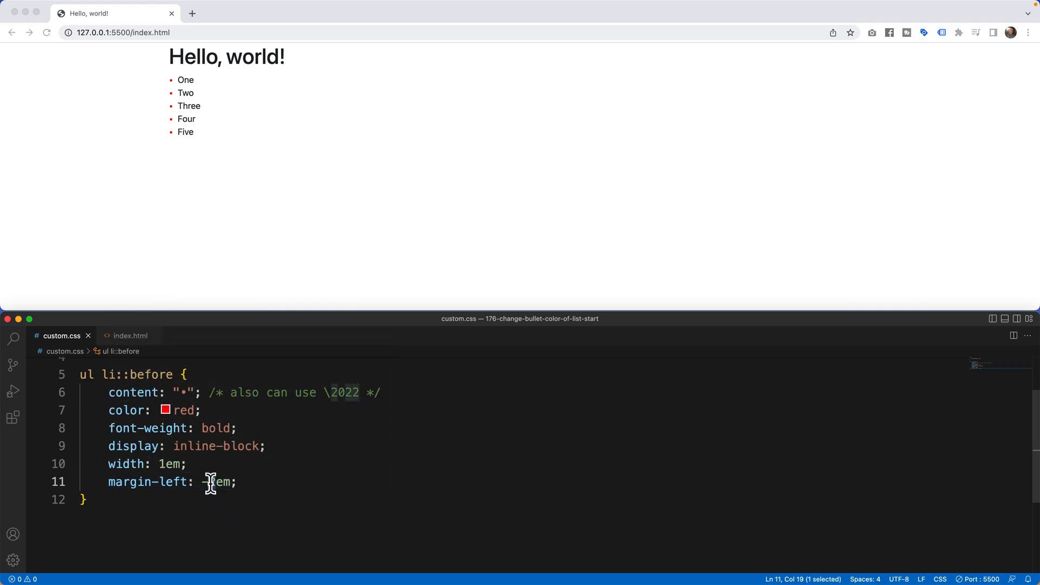
Comment out margin-left to compare, restore -1em, and select the whole stylesheet
key("cmd+/")
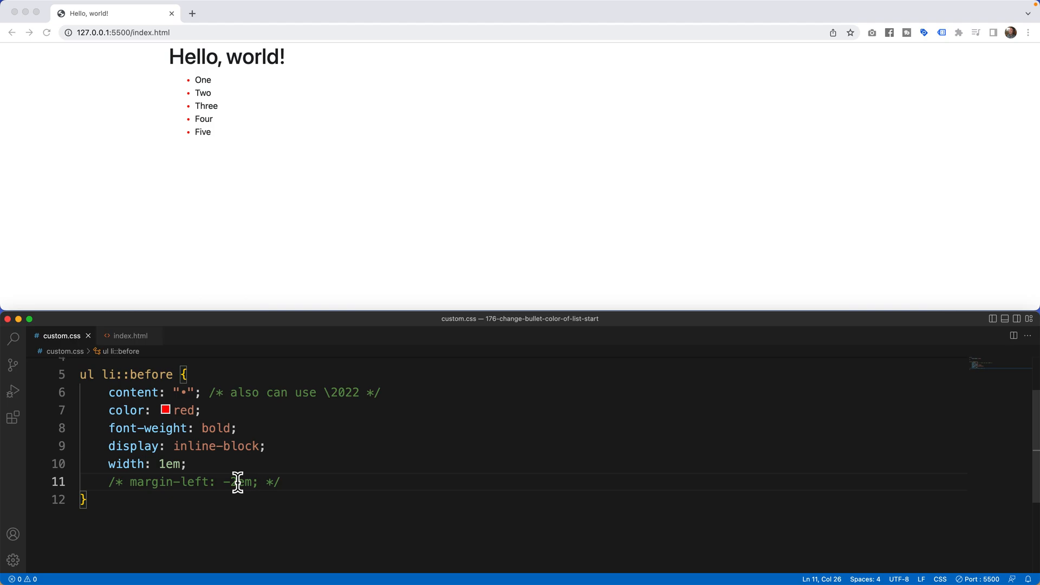
type("margin-left: -1em;")
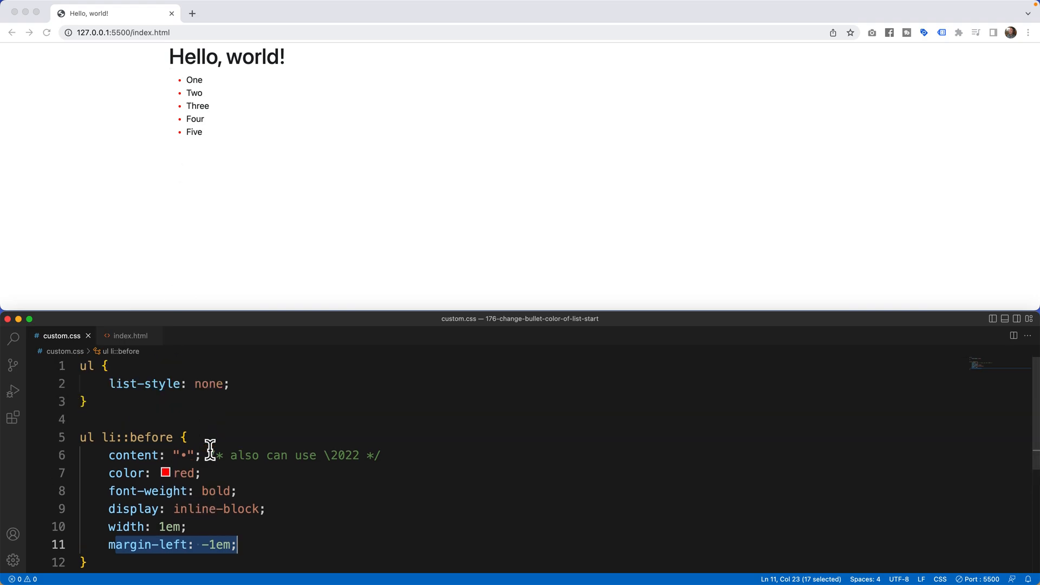
key("cmd+a")
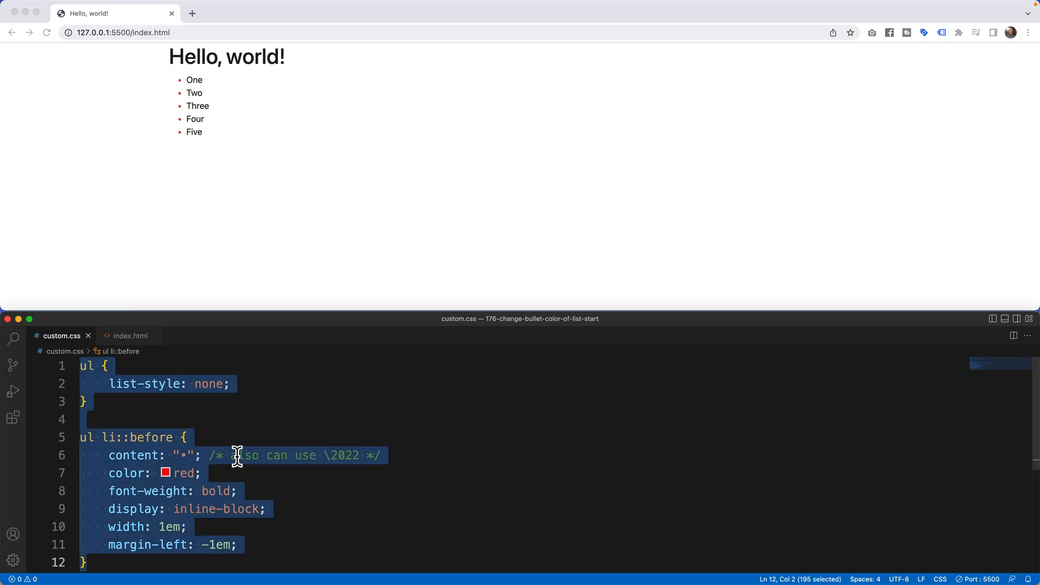